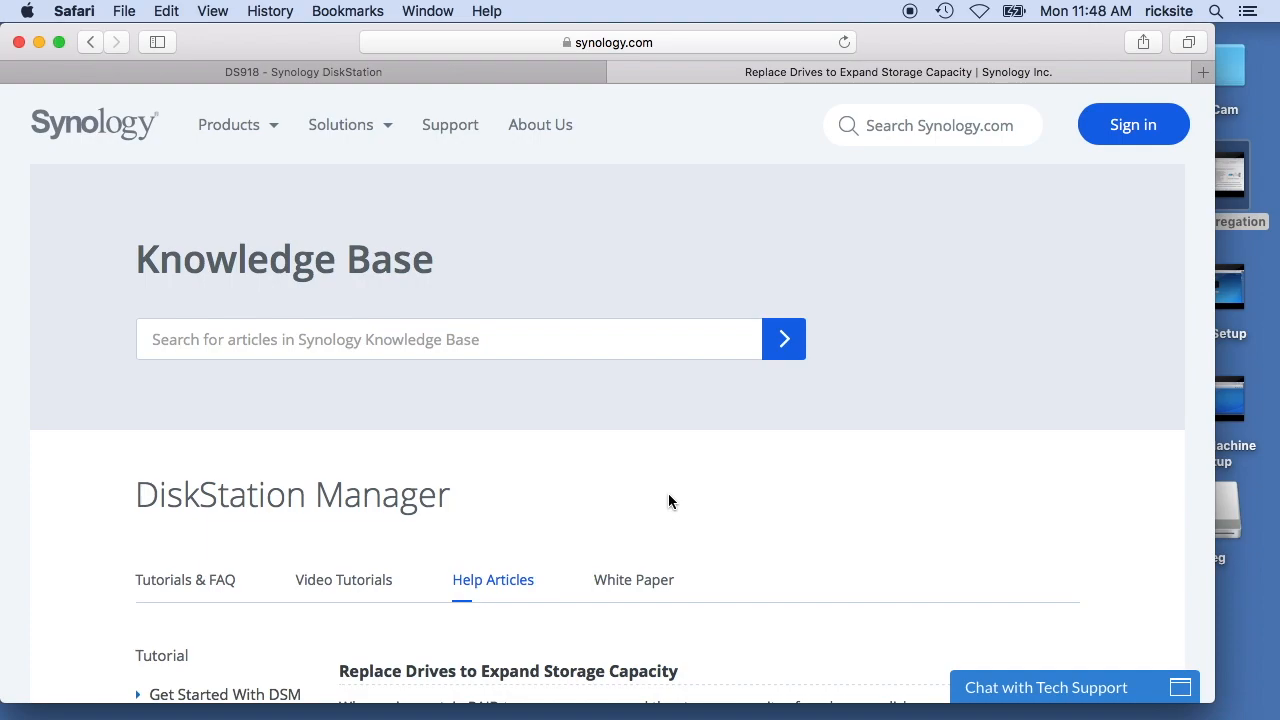
mouse_move(532, 591)
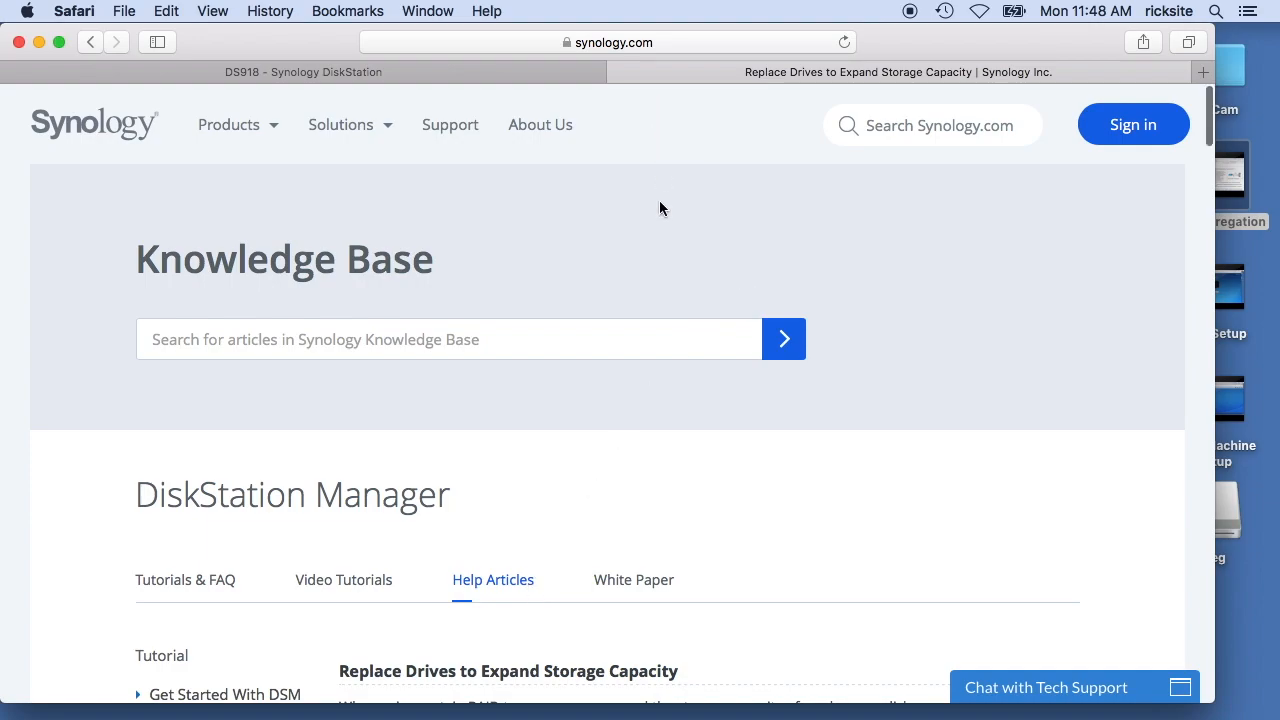
mouse_move(643, 511)
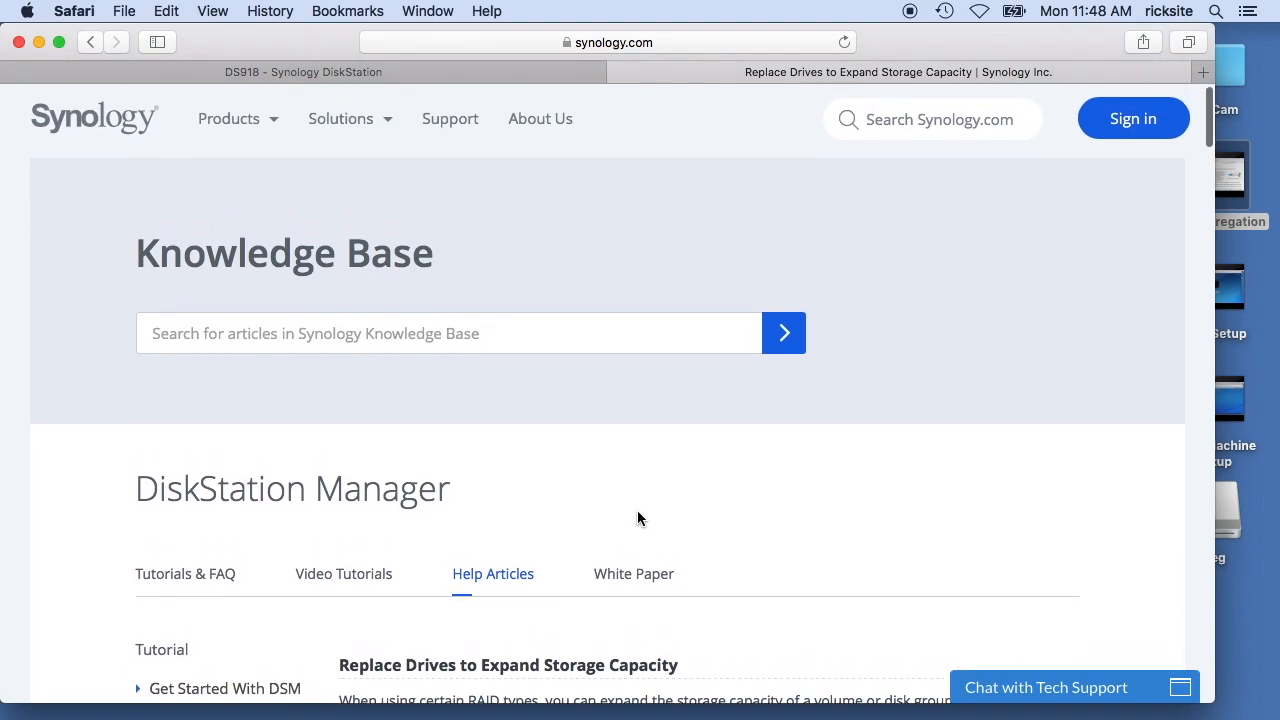
Open Storage Manager and view Volume 1's SHR details with its four Normal disks.
scroll("down", 3)
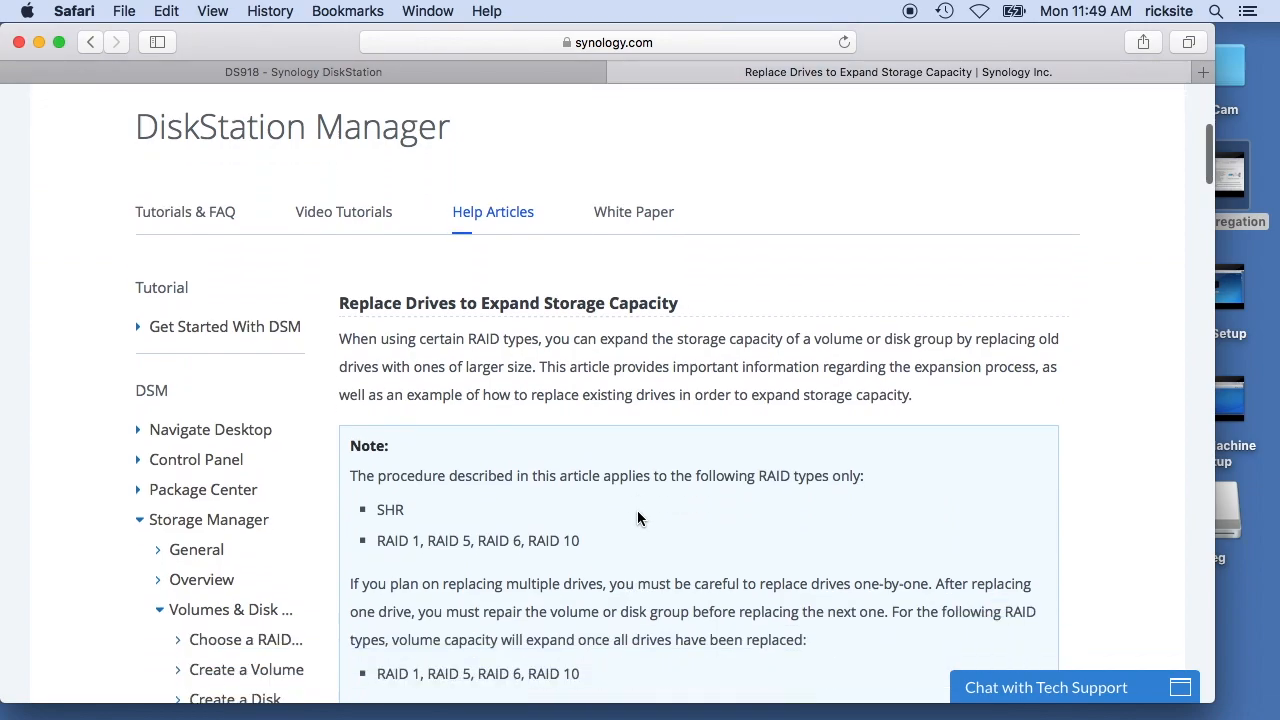
scroll("down", 3)
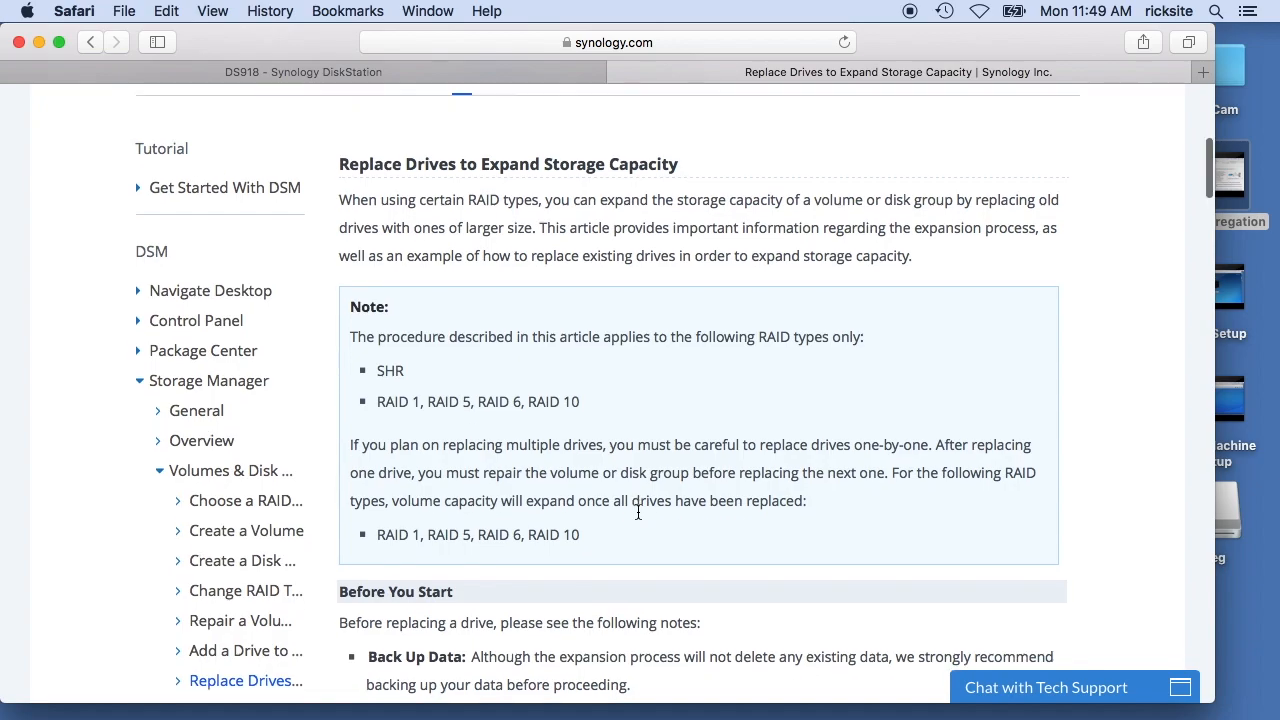
scroll("down", 3)
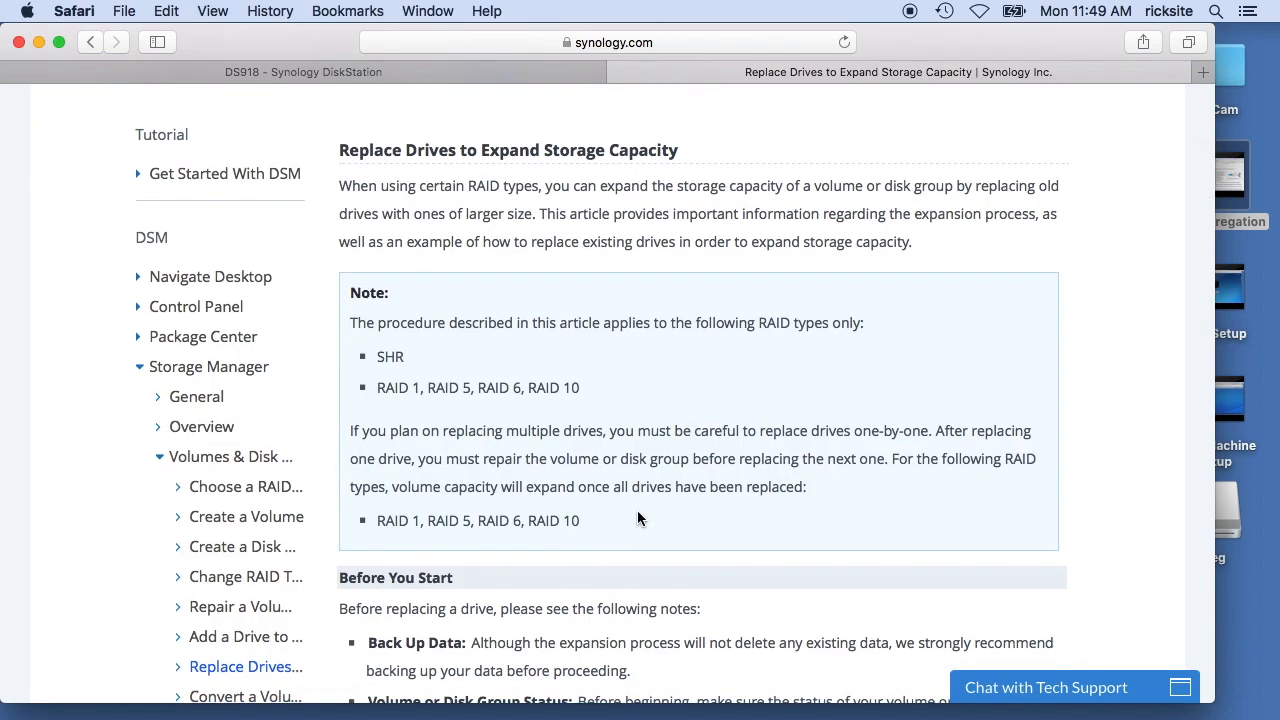
scroll("down", 3)
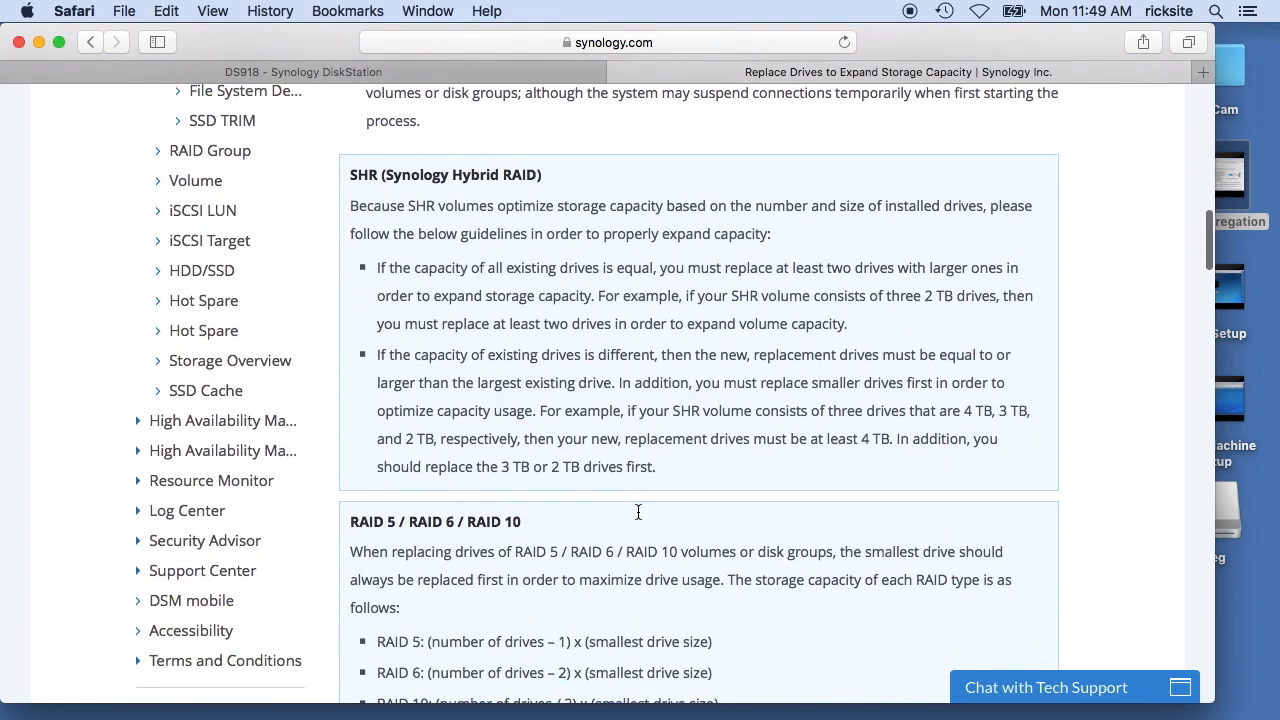
scroll("down", 3)
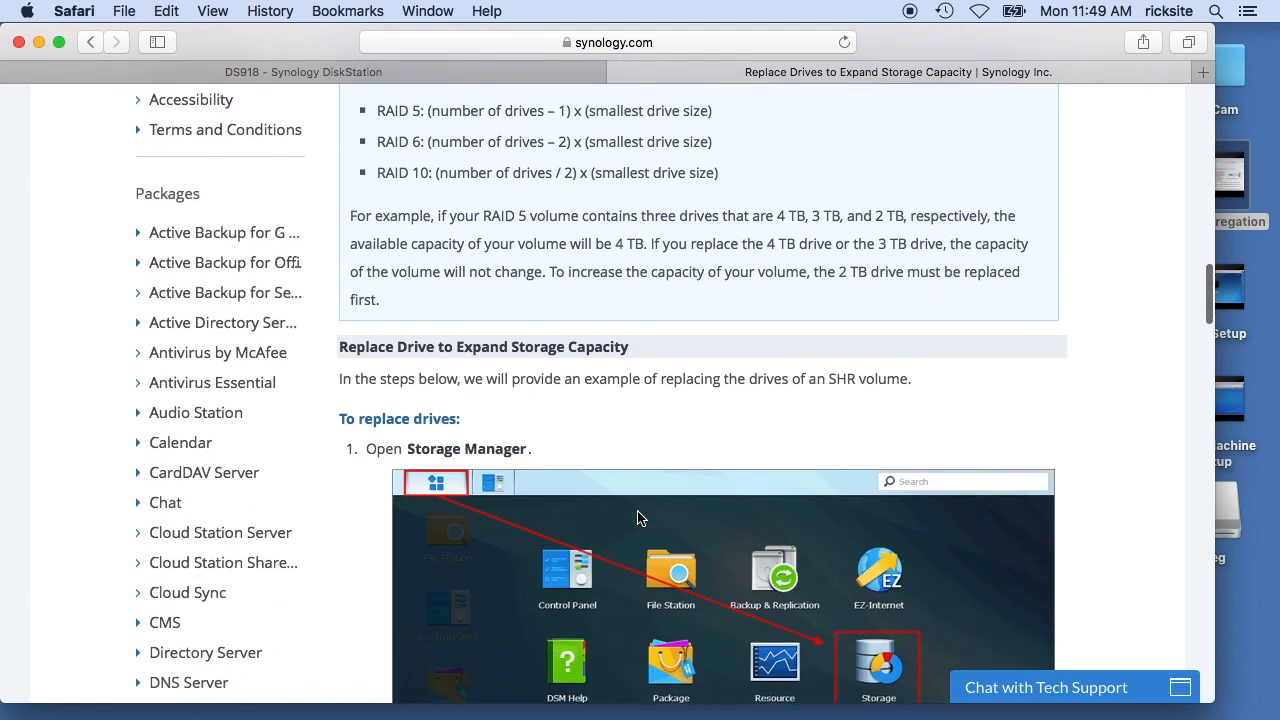
scroll("down", 3)
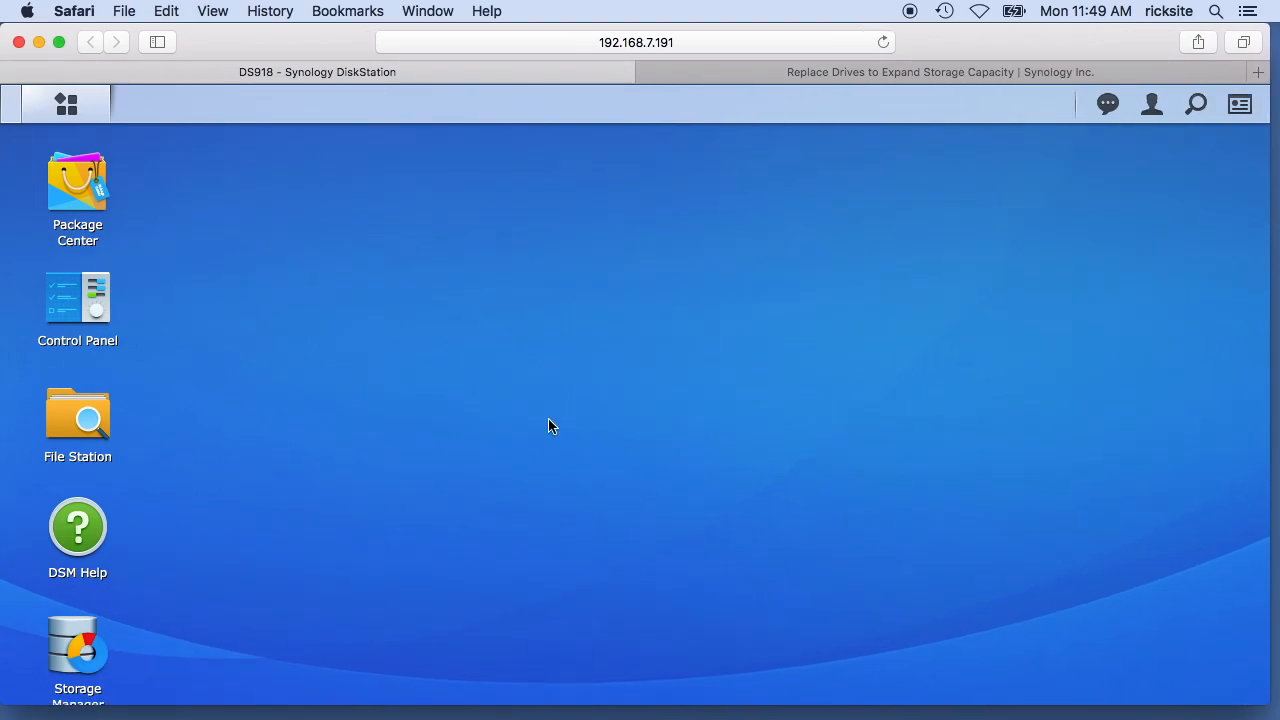
mouse_move(197, 319)
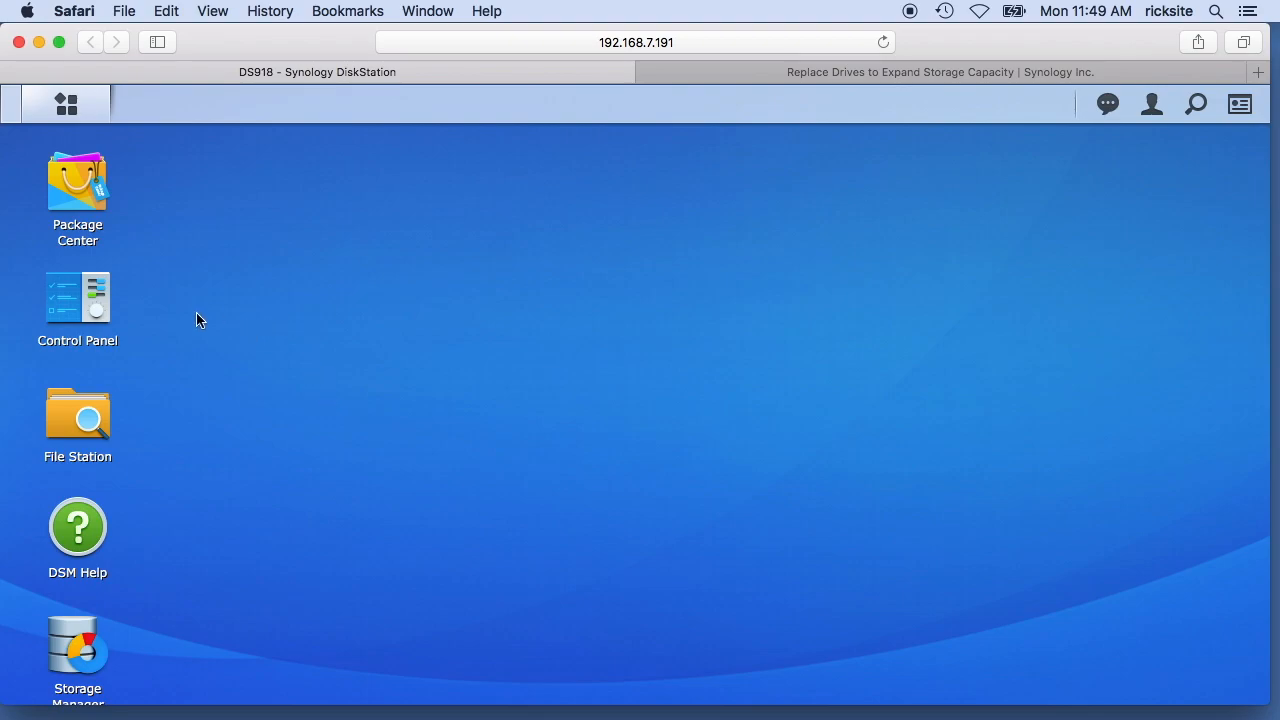
left_click(66, 104)
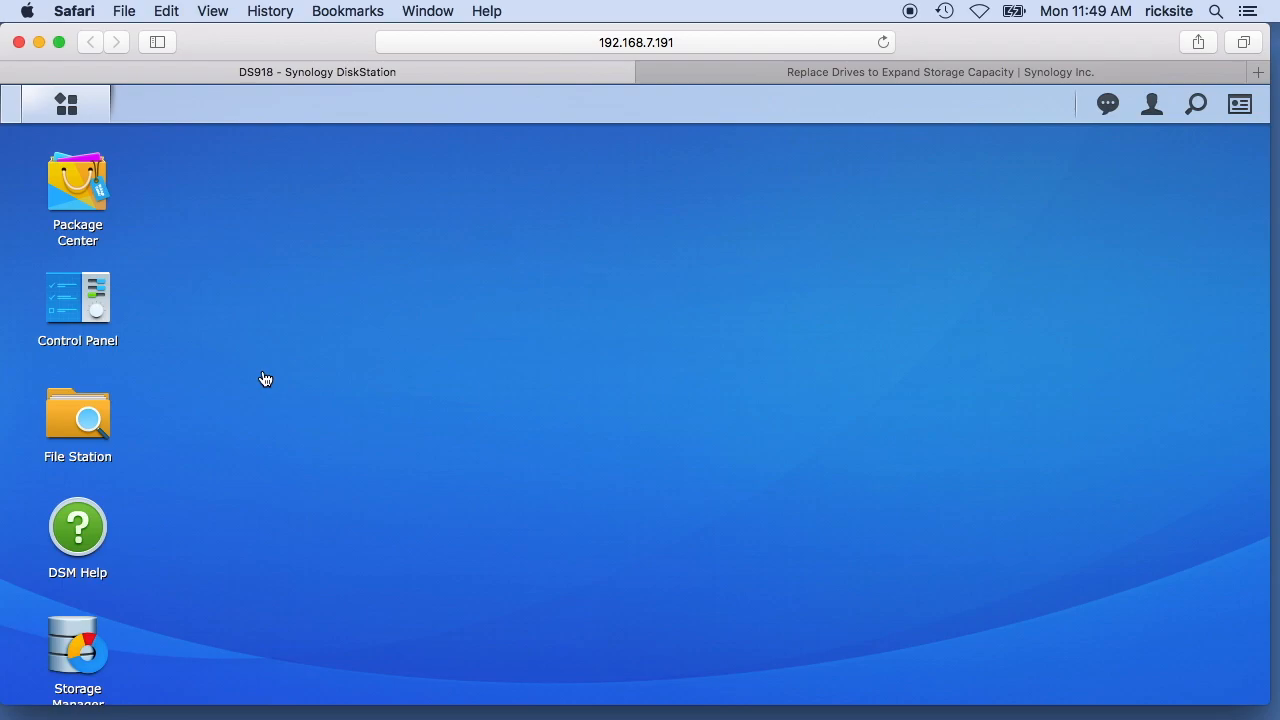
double_click(77, 645)
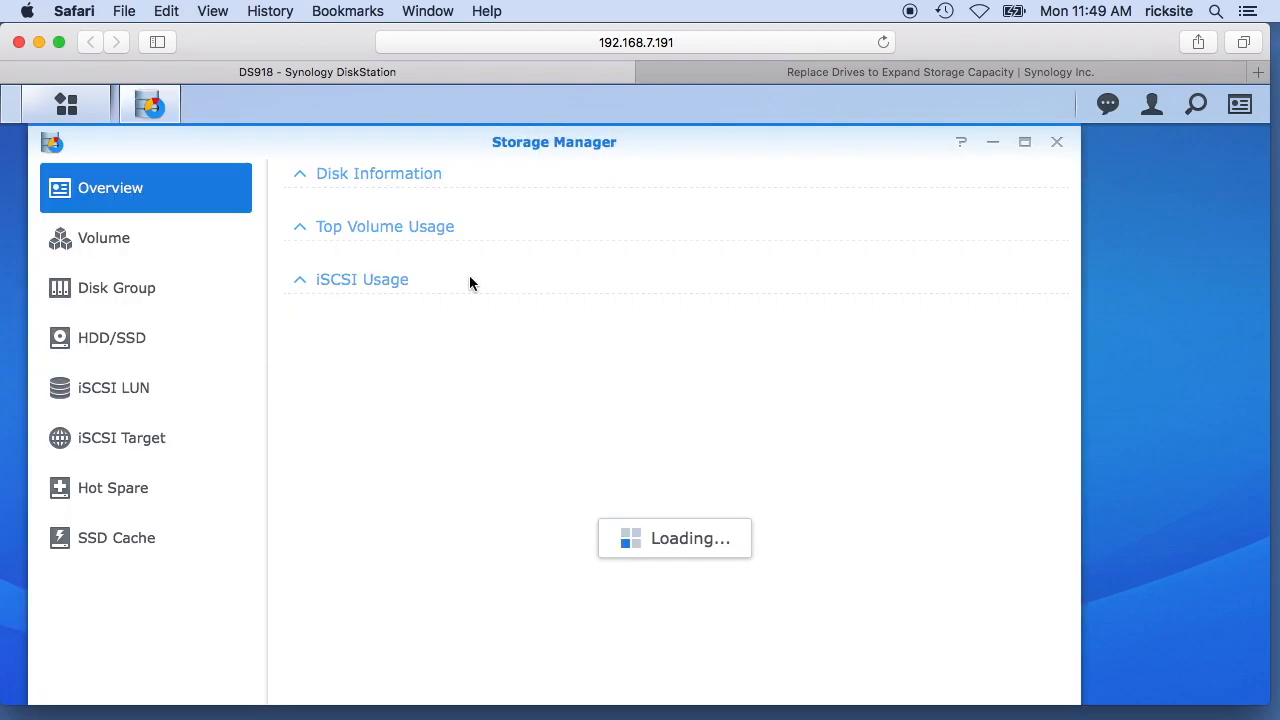
left_click(103, 238)
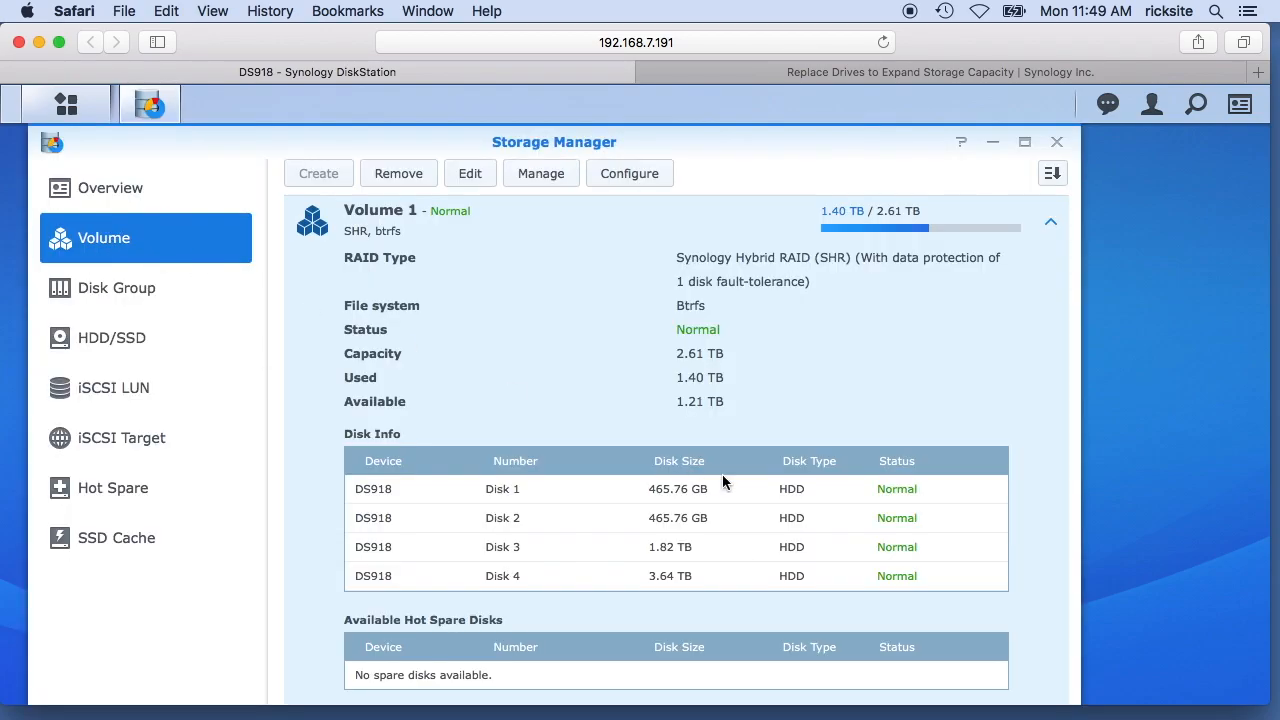
mouse_move(412, 240)
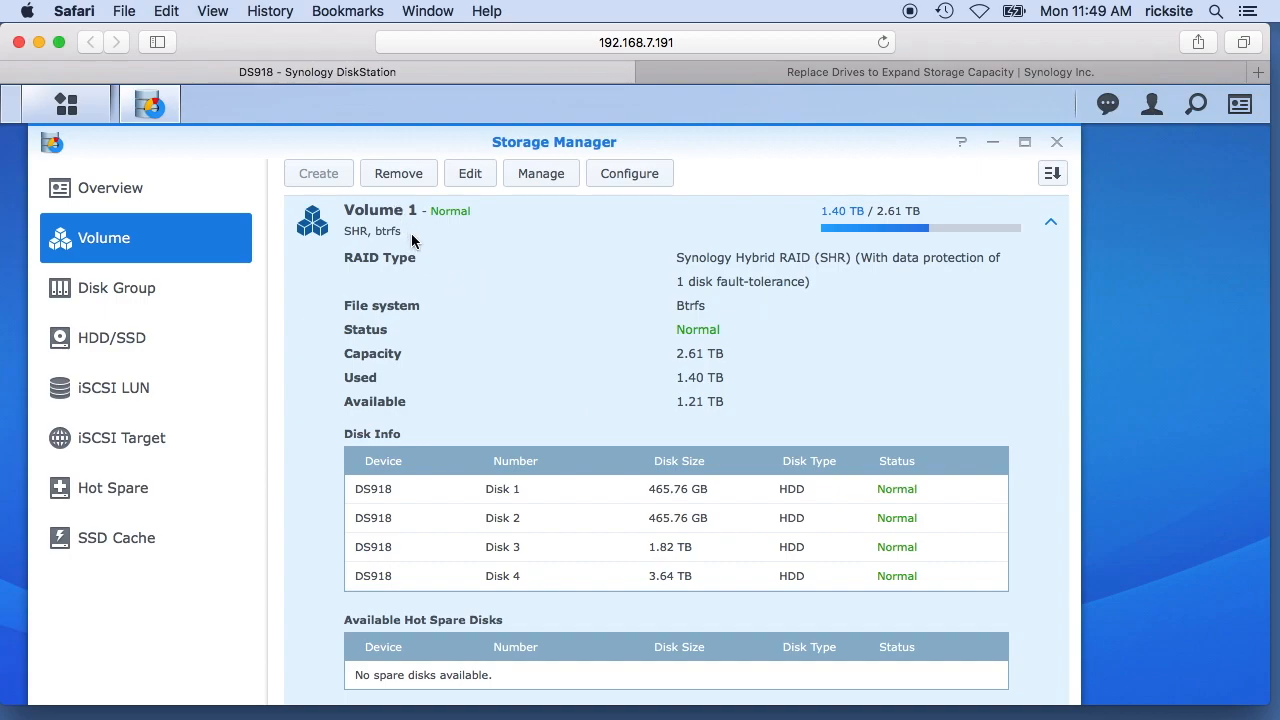
mouse_move(658, 530)
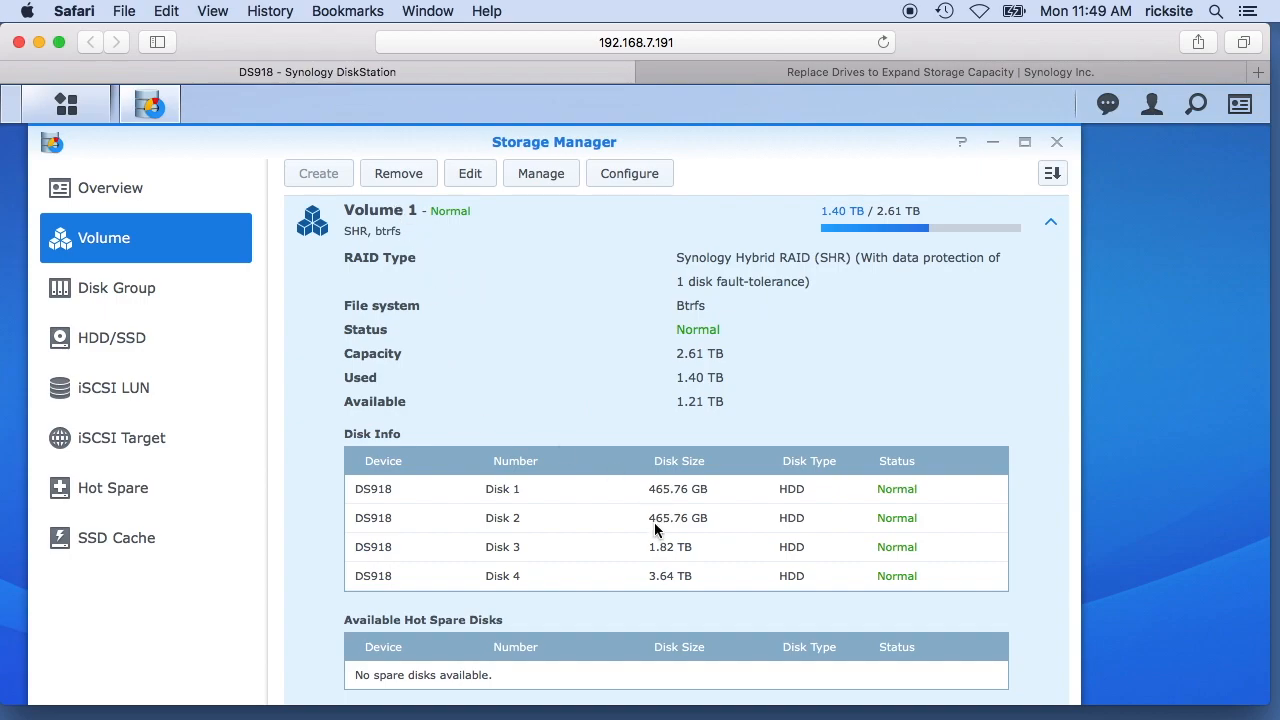
mouse_move(514, 549)
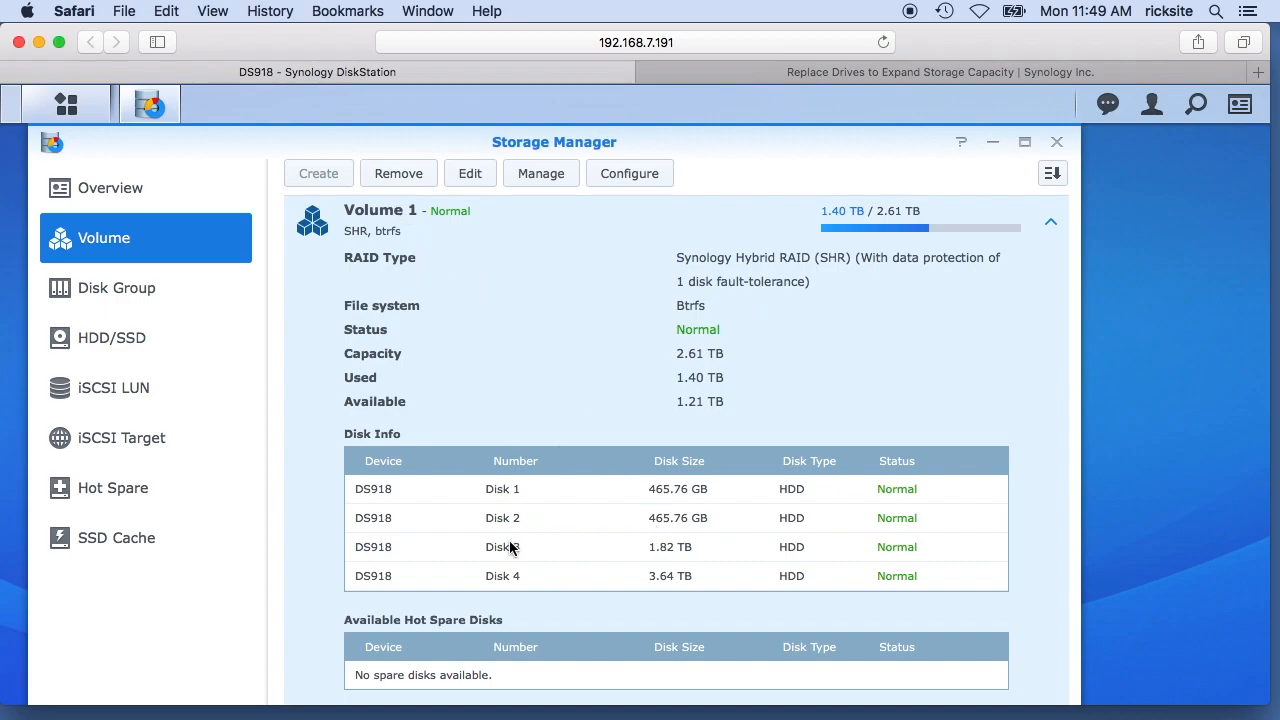
mouse_move(681, 532)
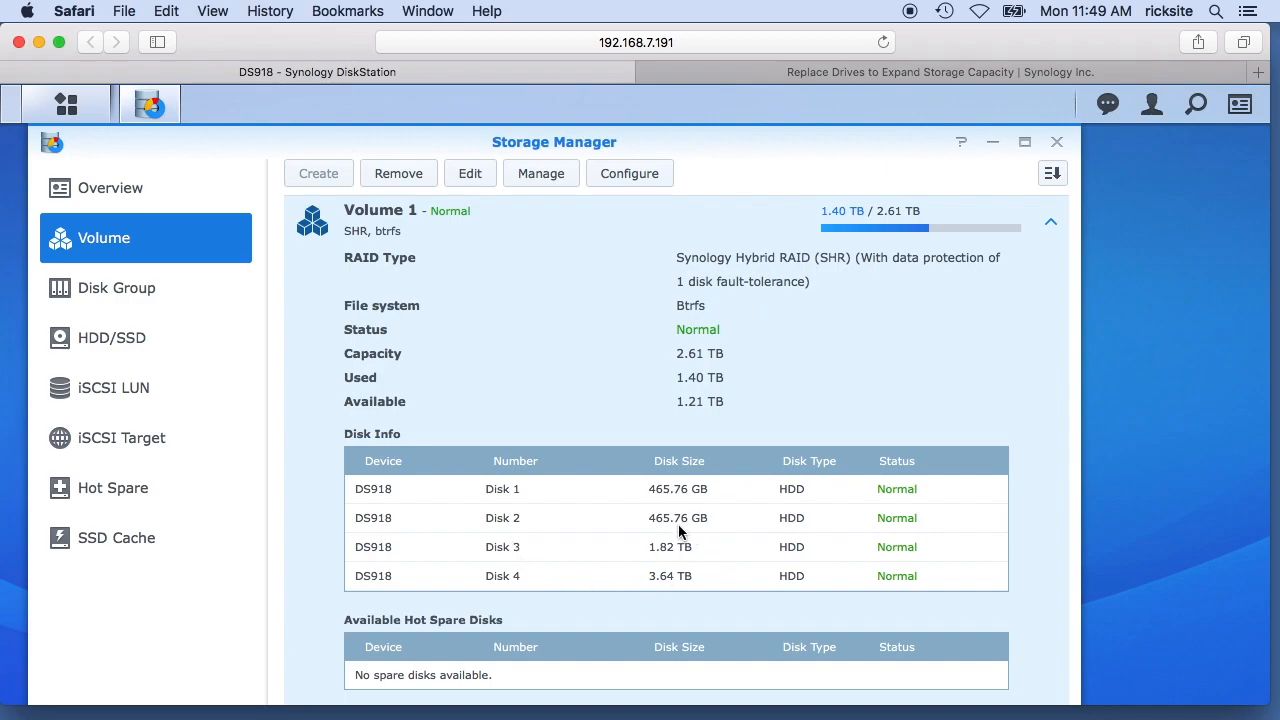
mouse_move(674, 505)
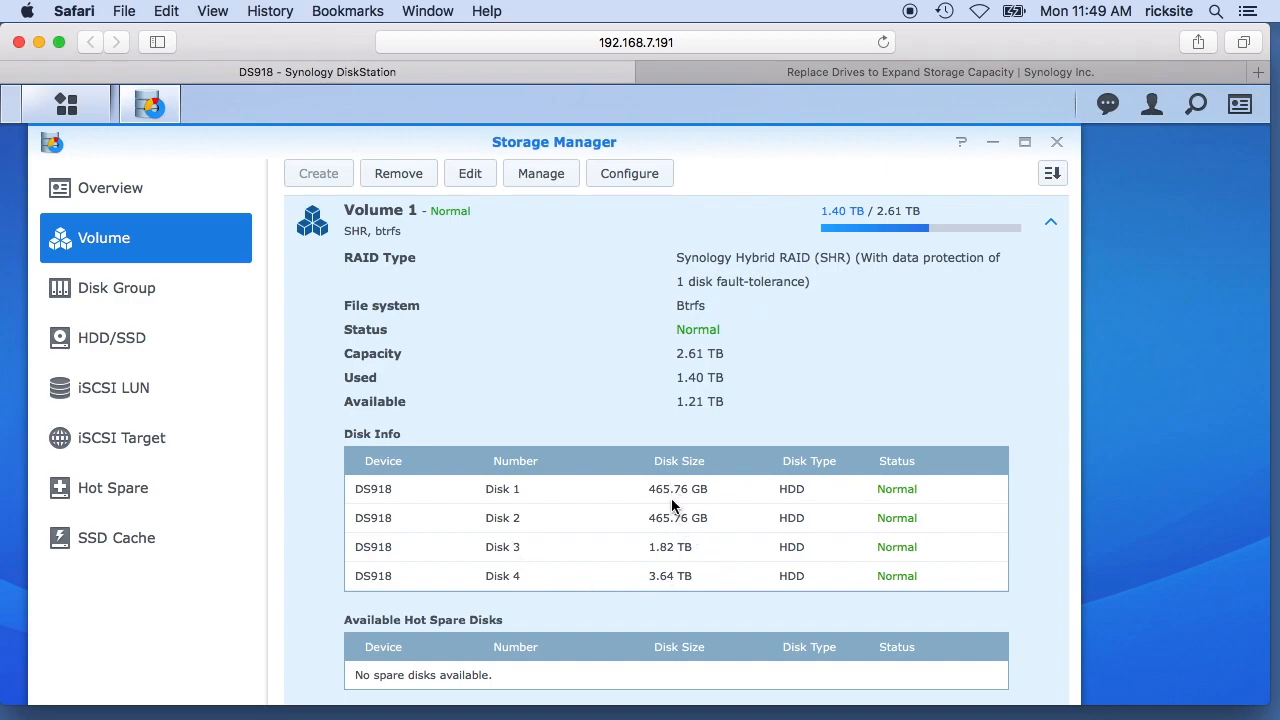
mouse_move(679, 543)
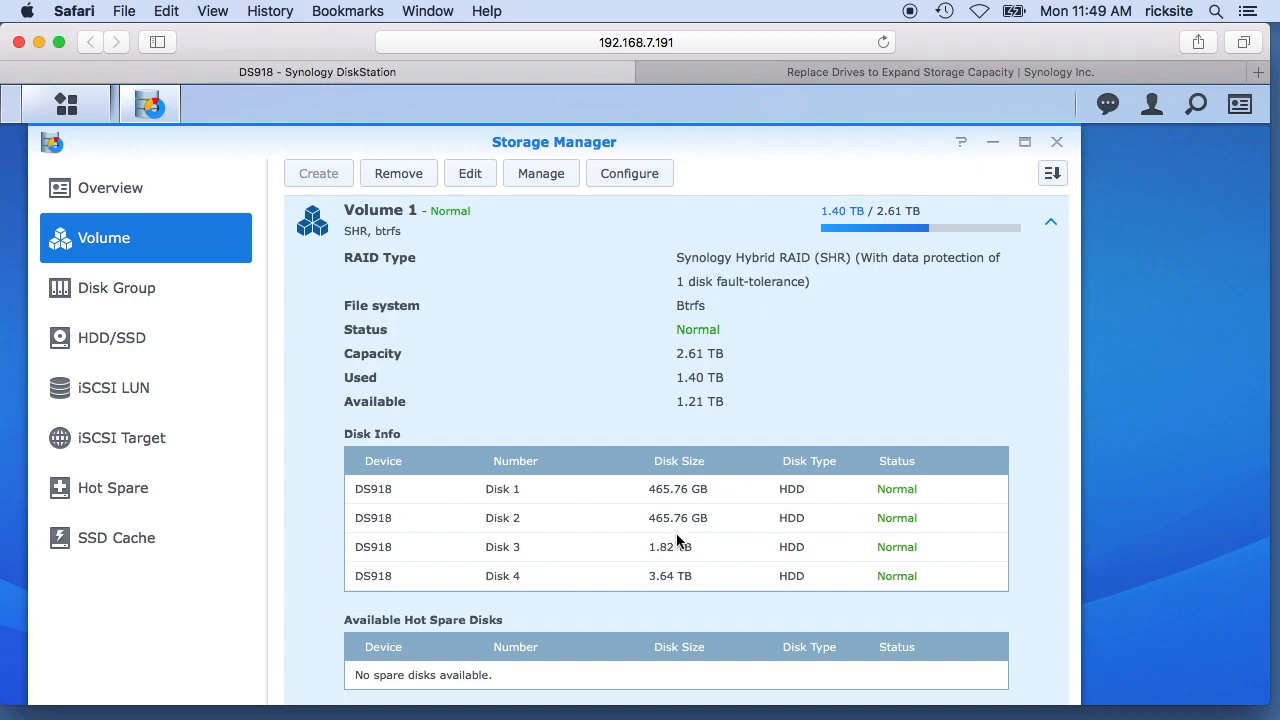
mouse_move(685, 555)
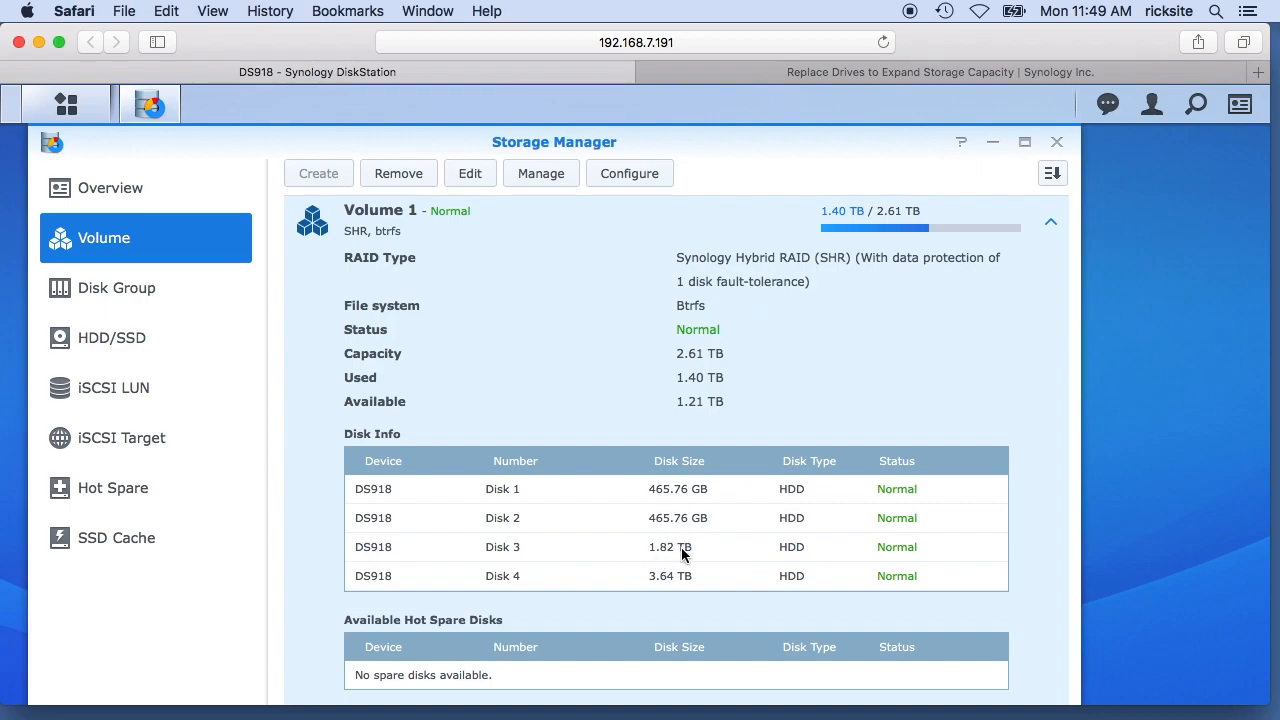
mouse_move(690, 581)
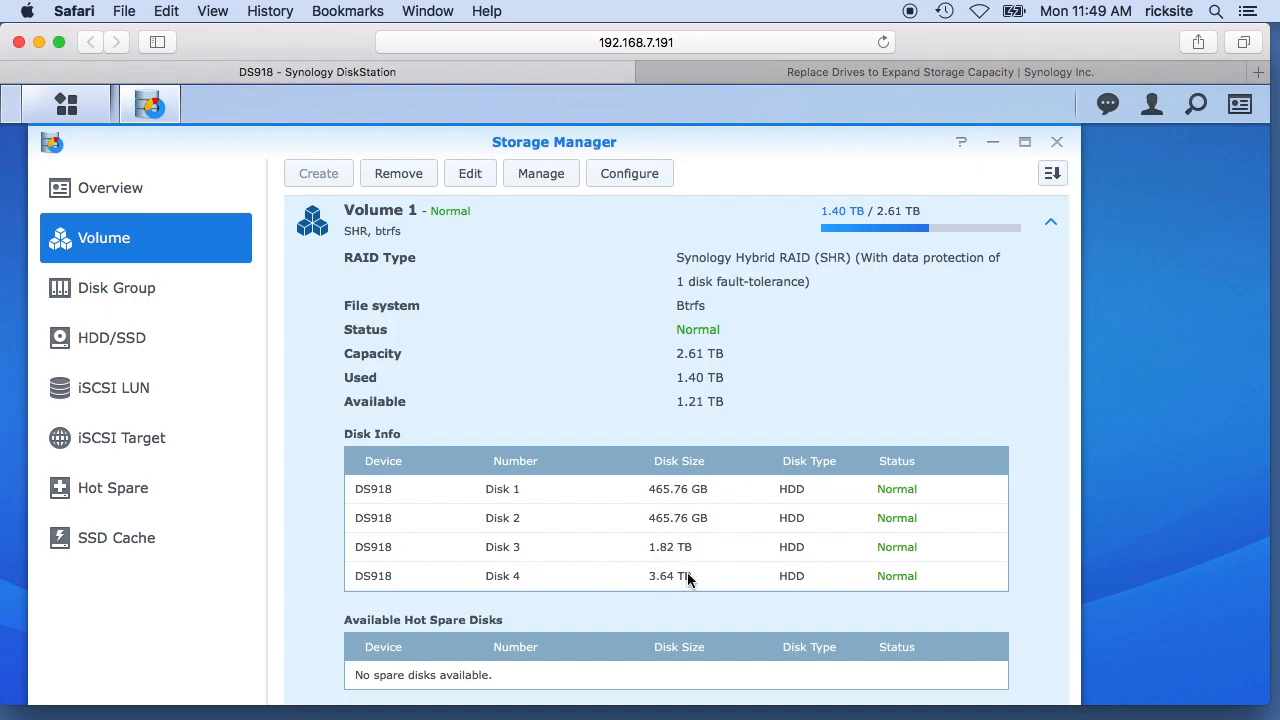
mouse_move(696, 562)
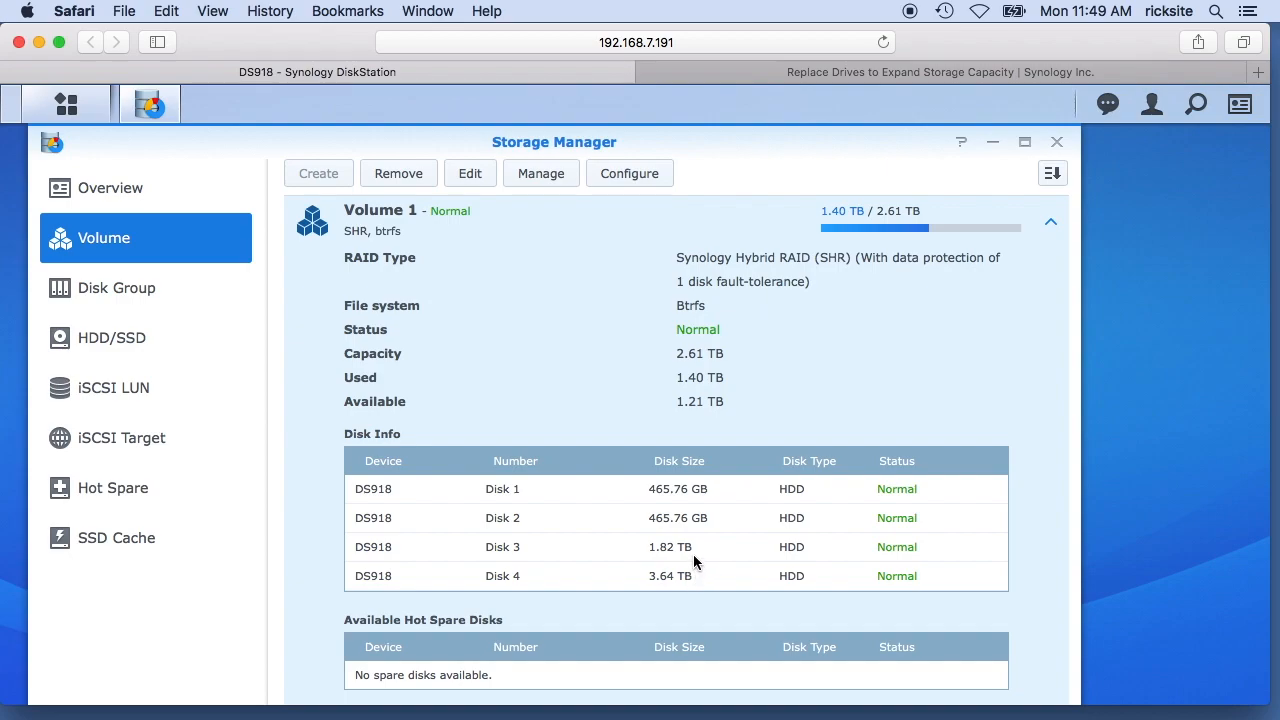
mouse_move(693, 528)
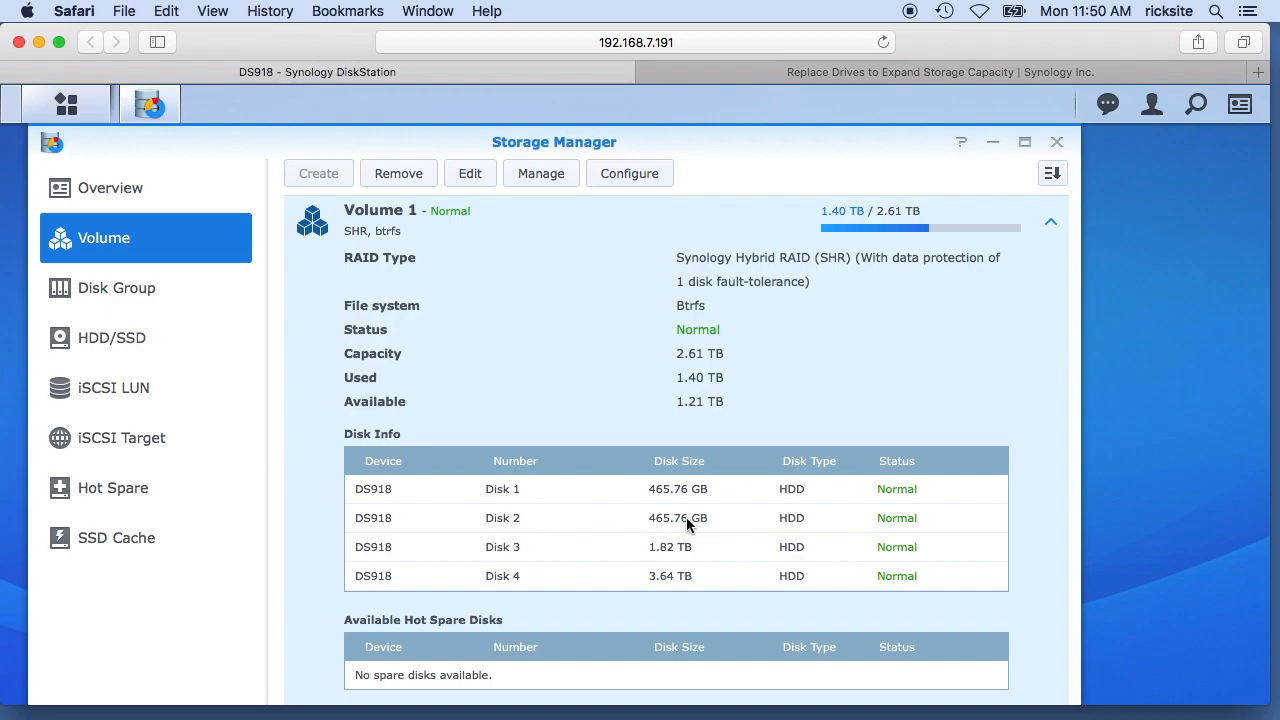
mouse_move(486, 359)
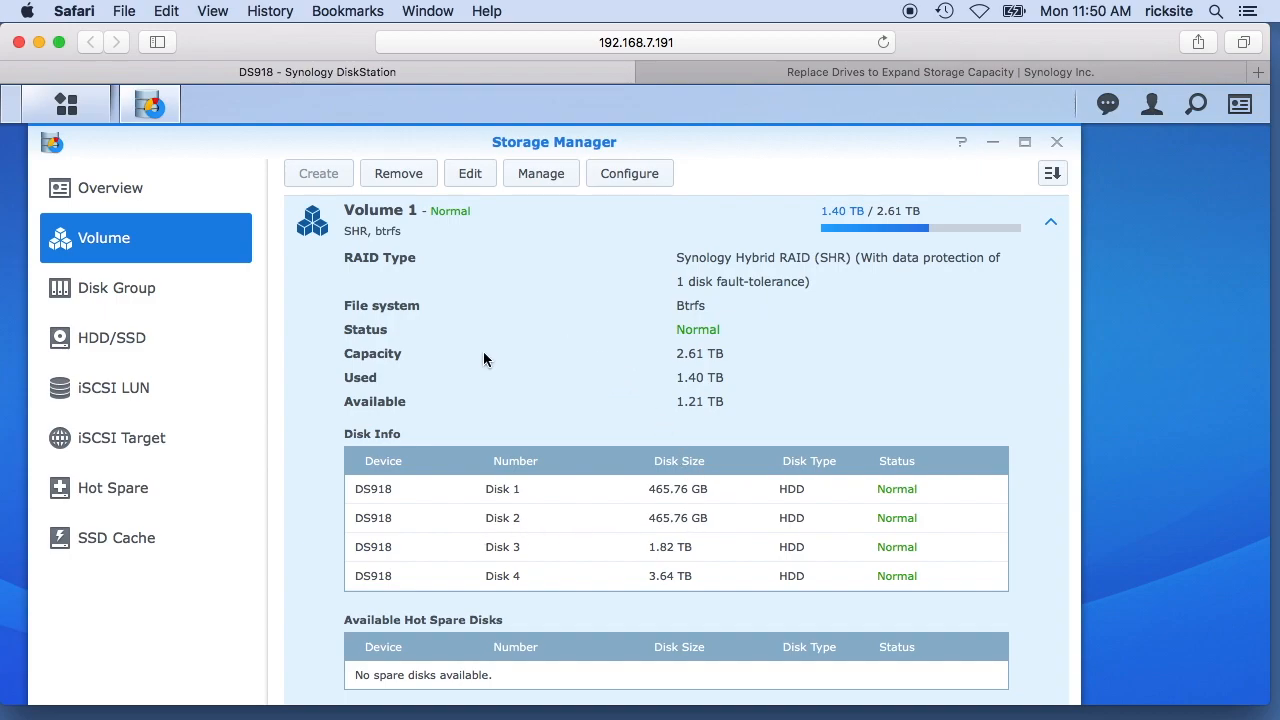
mouse_move(688, 335)
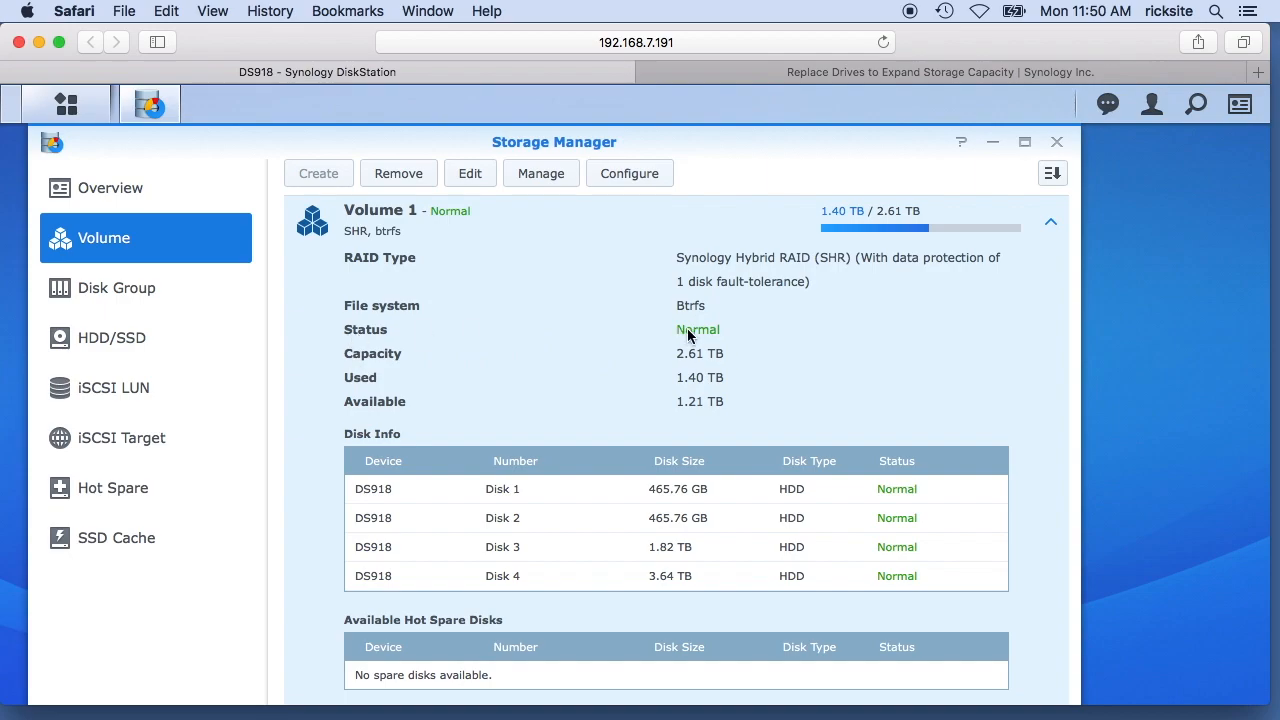
mouse_move(692, 529)
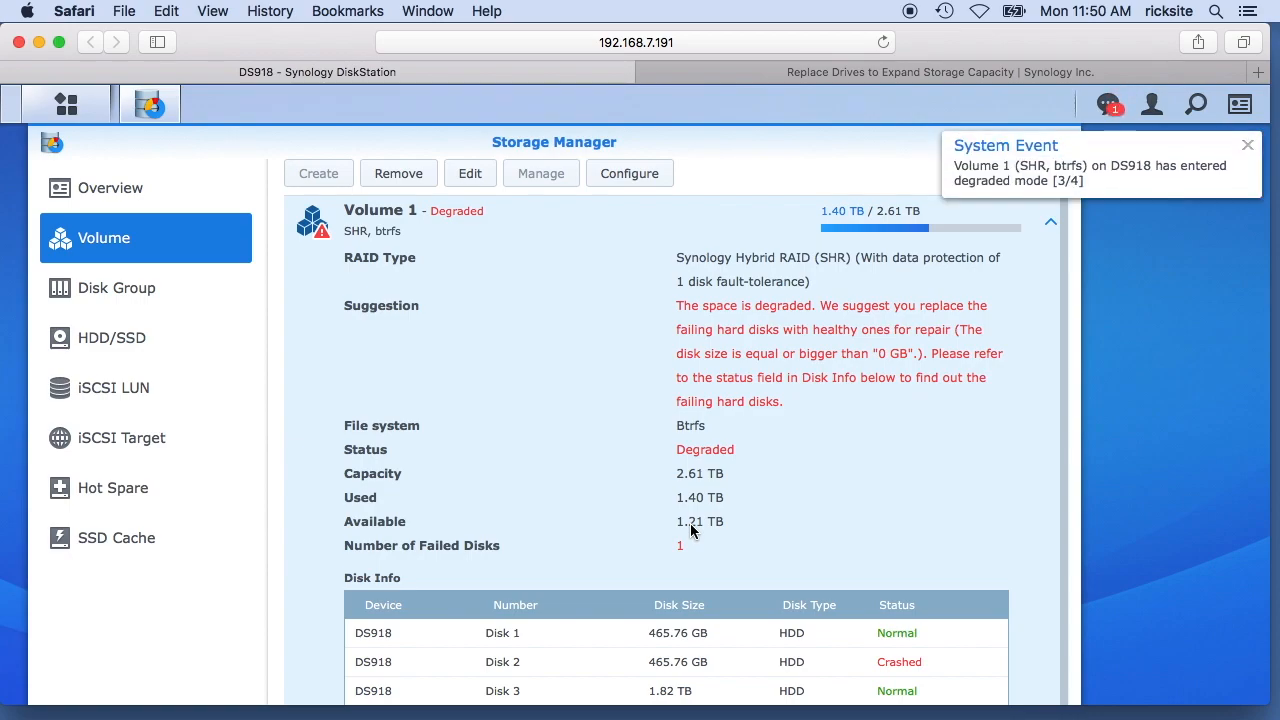
Dismiss the degraded-mode System Event notice and review the Degraded Volume 1 details.
left_click(1246, 145)
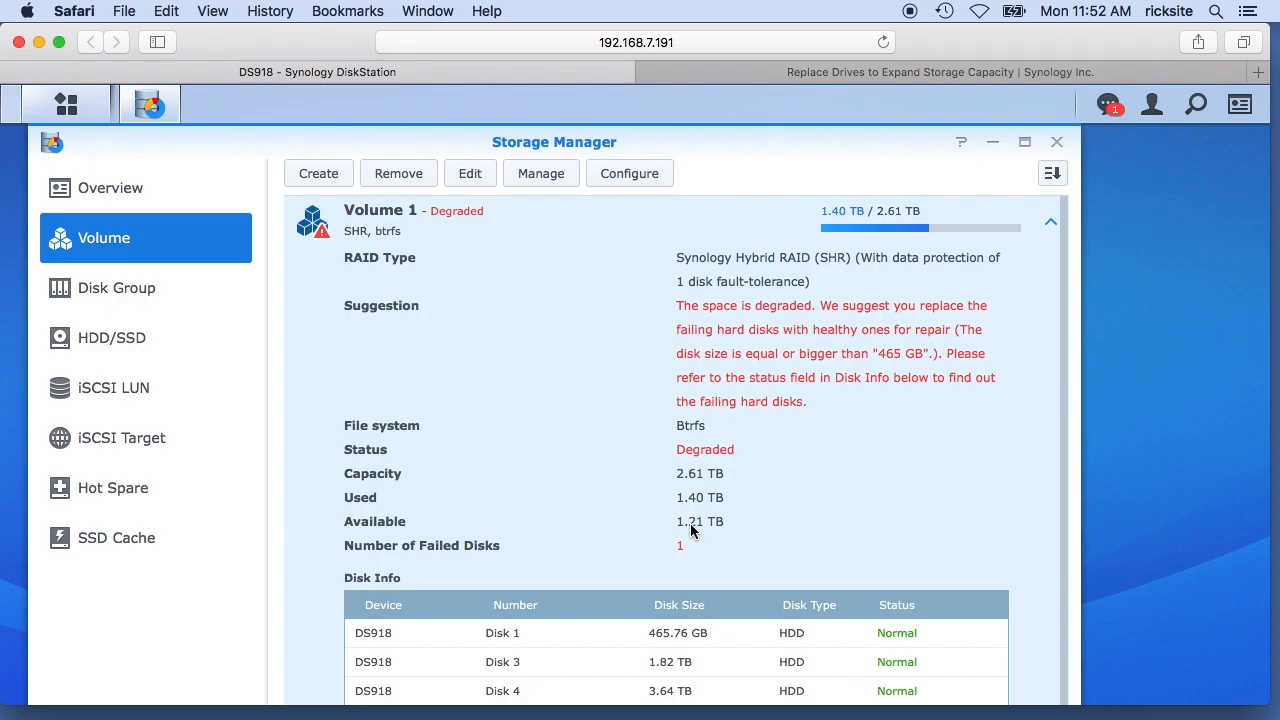
scroll("down", 3)
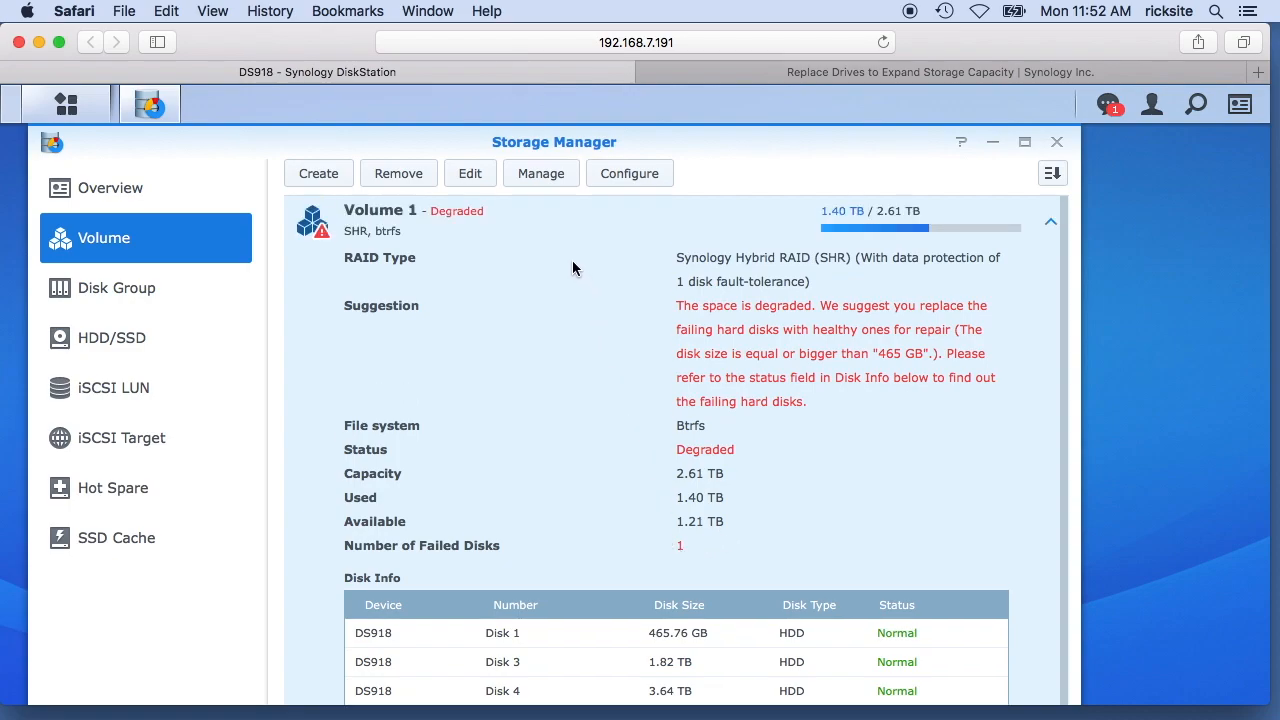
Launch the Volume Manager Wizard for Volume 1 with Repair selected.
left_click(541, 173)
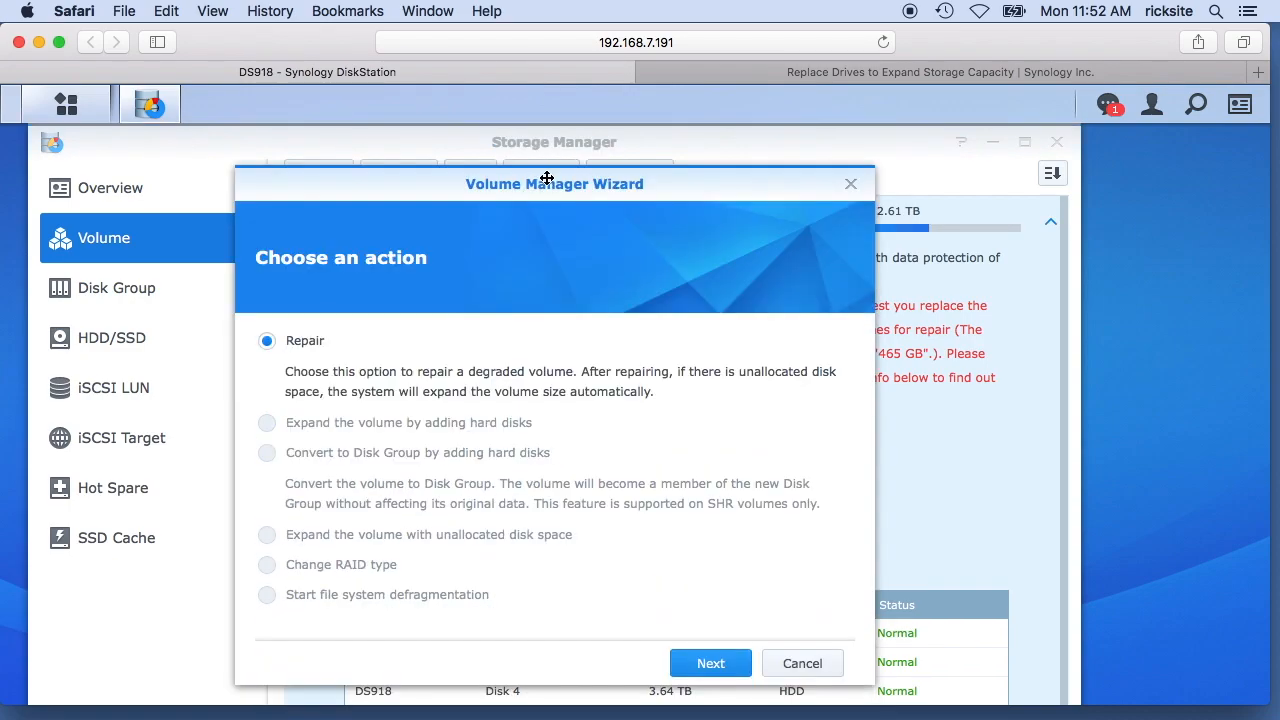
mouse_move(386, 287)
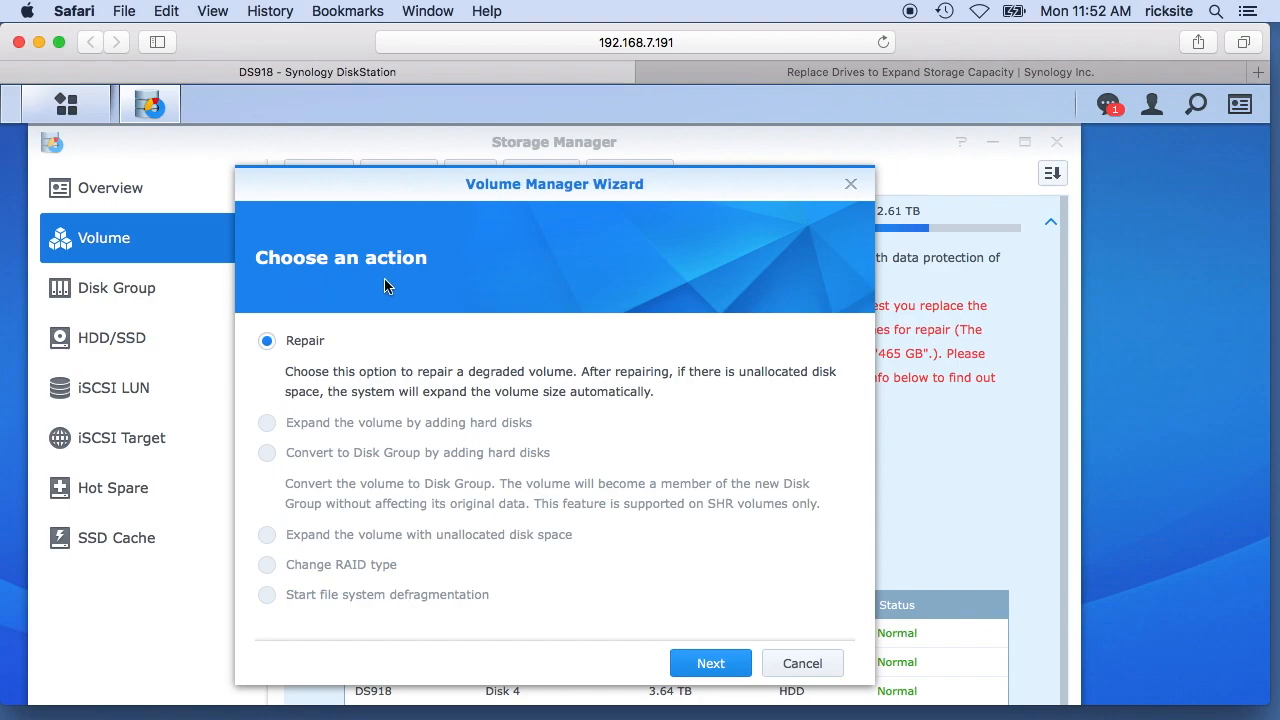
mouse_move(304, 351)
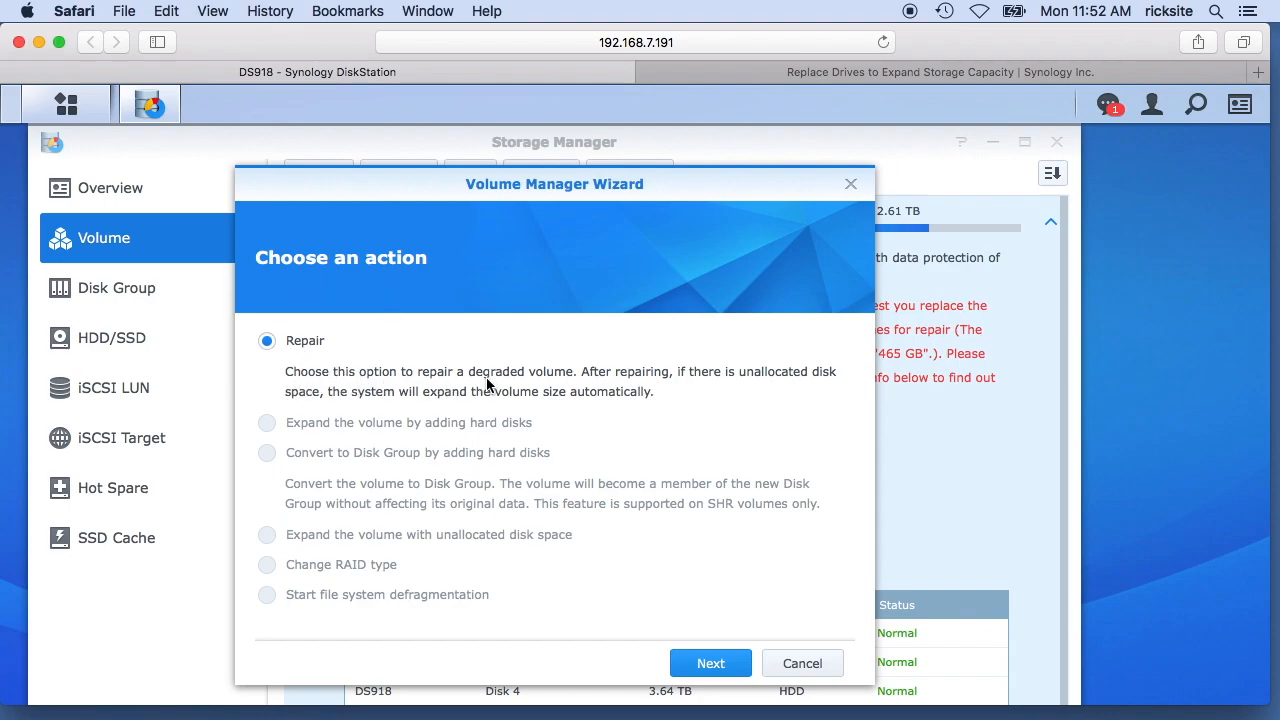
mouse_move(736, 393)
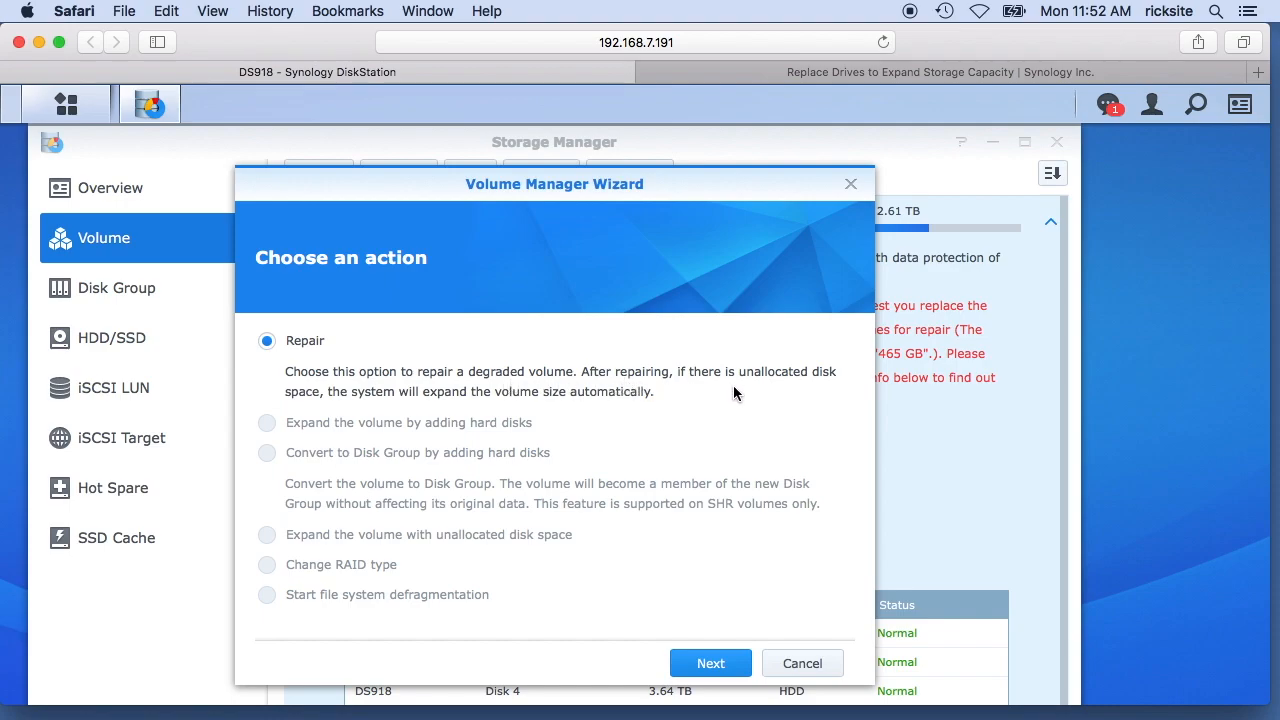
mouse_move(367, 410)
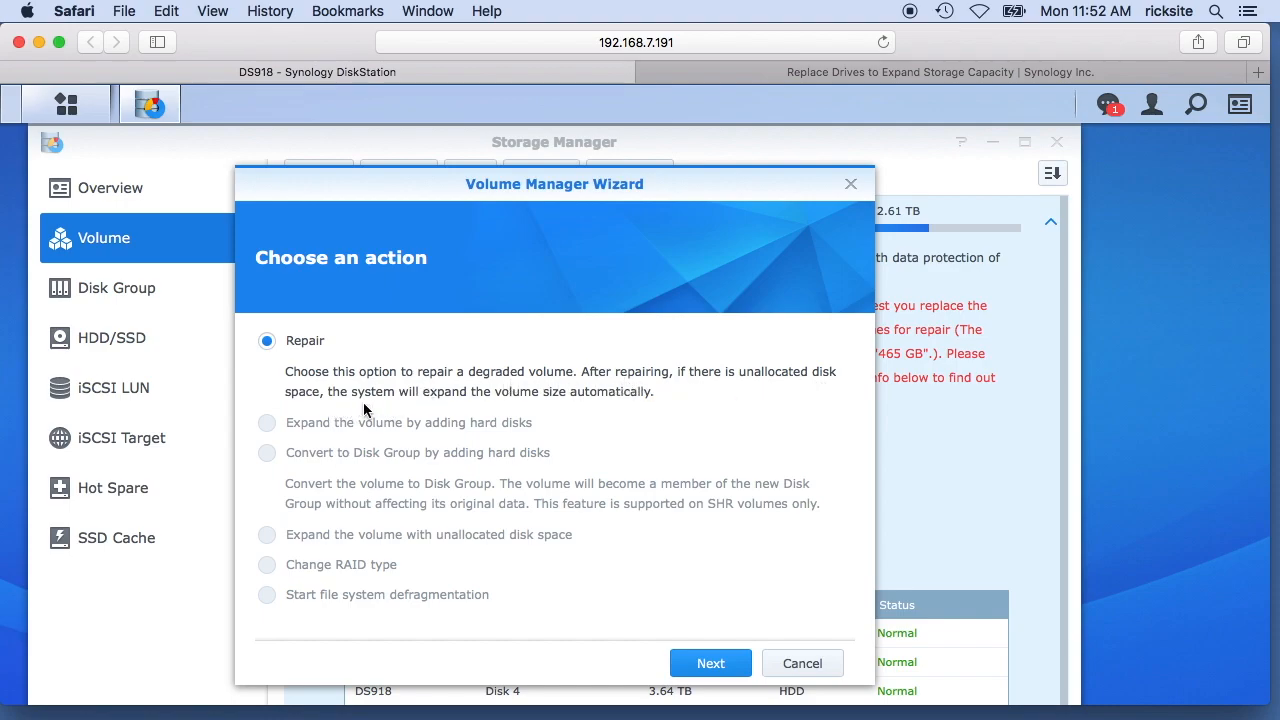
mouse_move(684, 497)
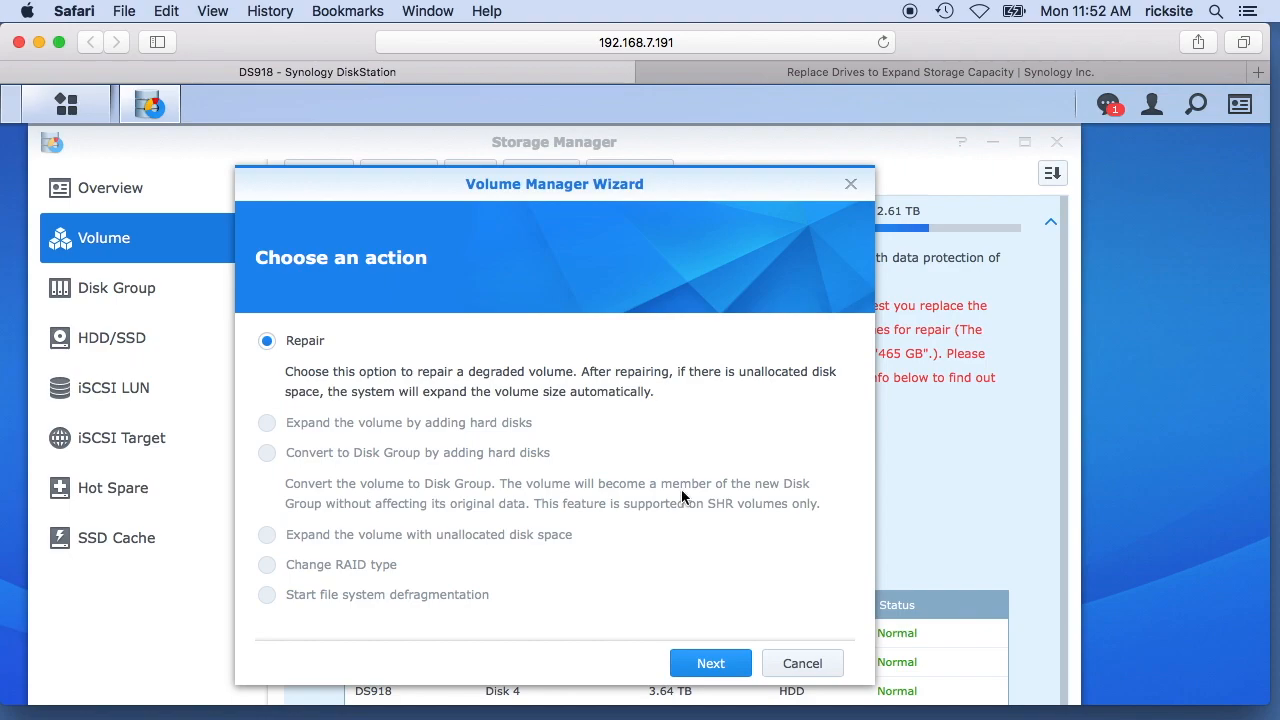
Pick Disk 2 as the repair disk, accept the erase warning, and apply the 5.90 TB repair.
left_click(711, 663)
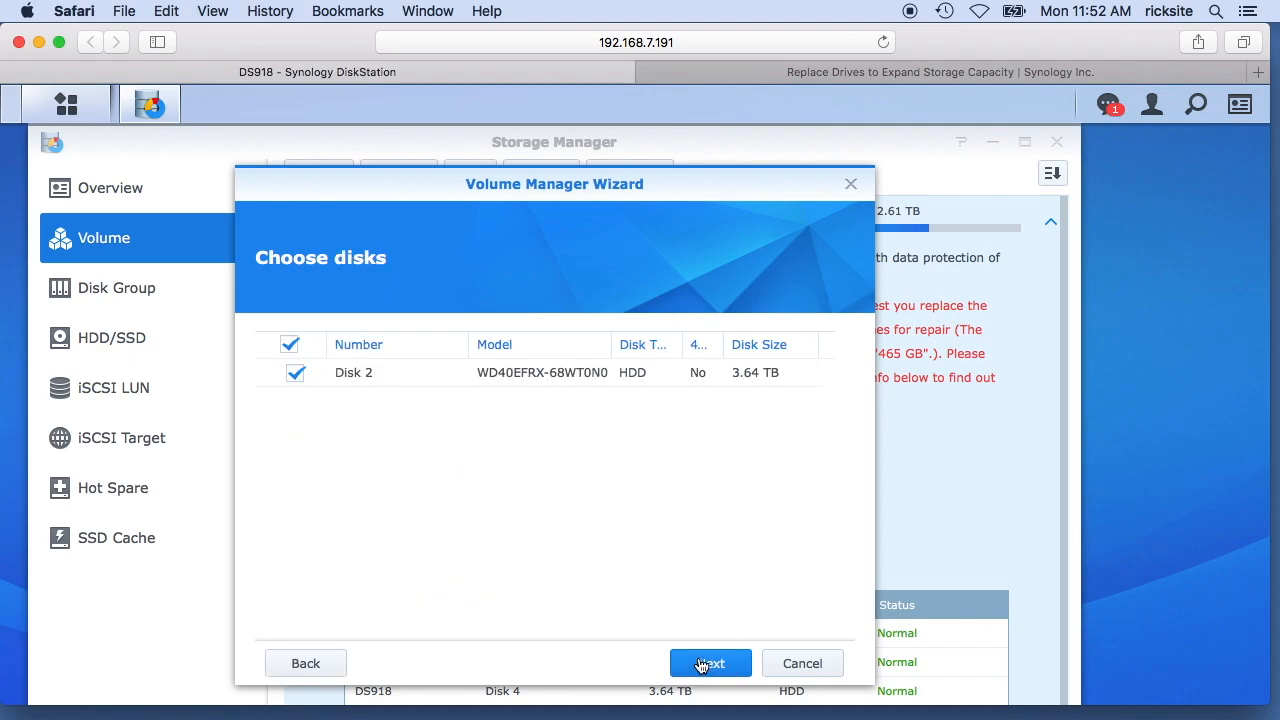
mouse_move(668, 400)
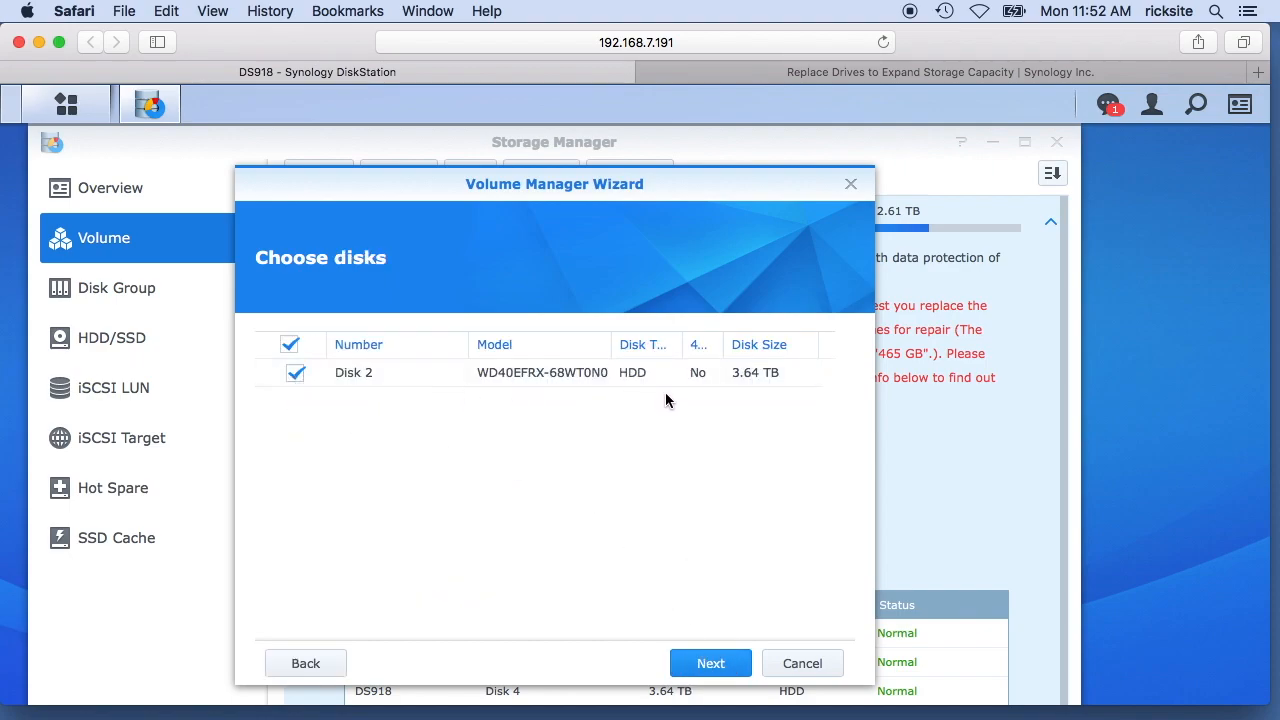
left_click(711, 663)
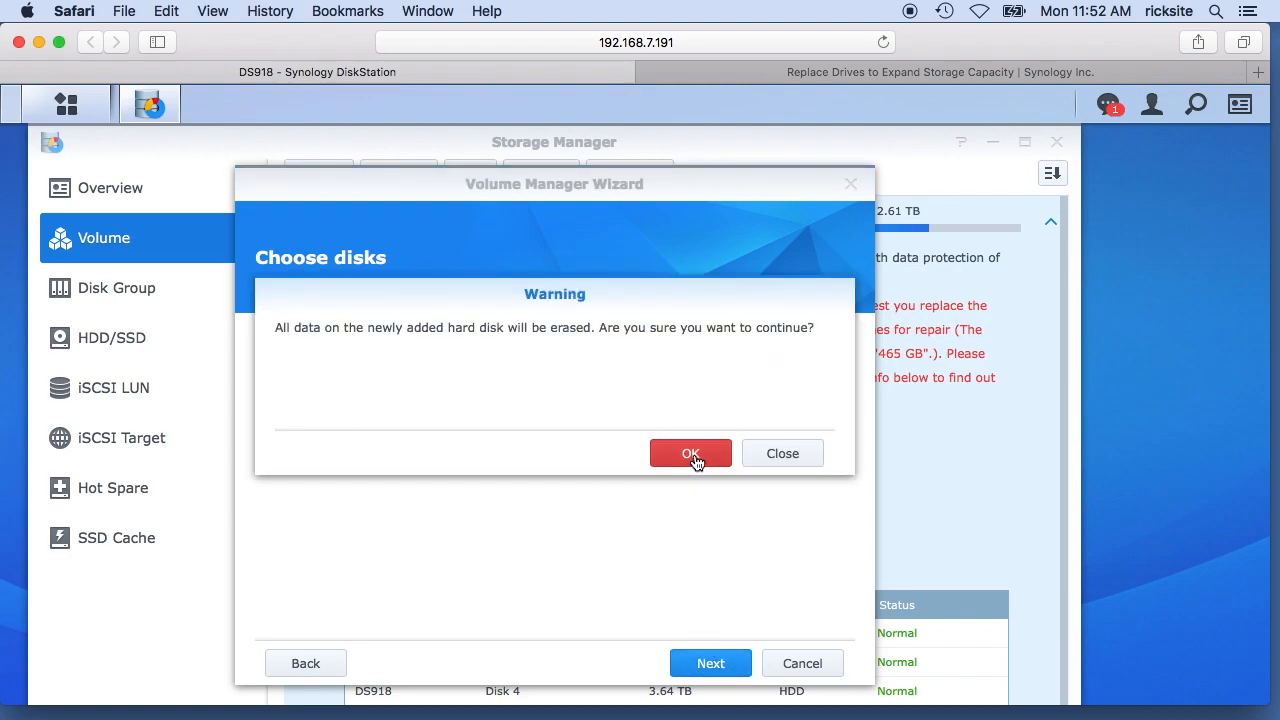
left_click(690, 453)
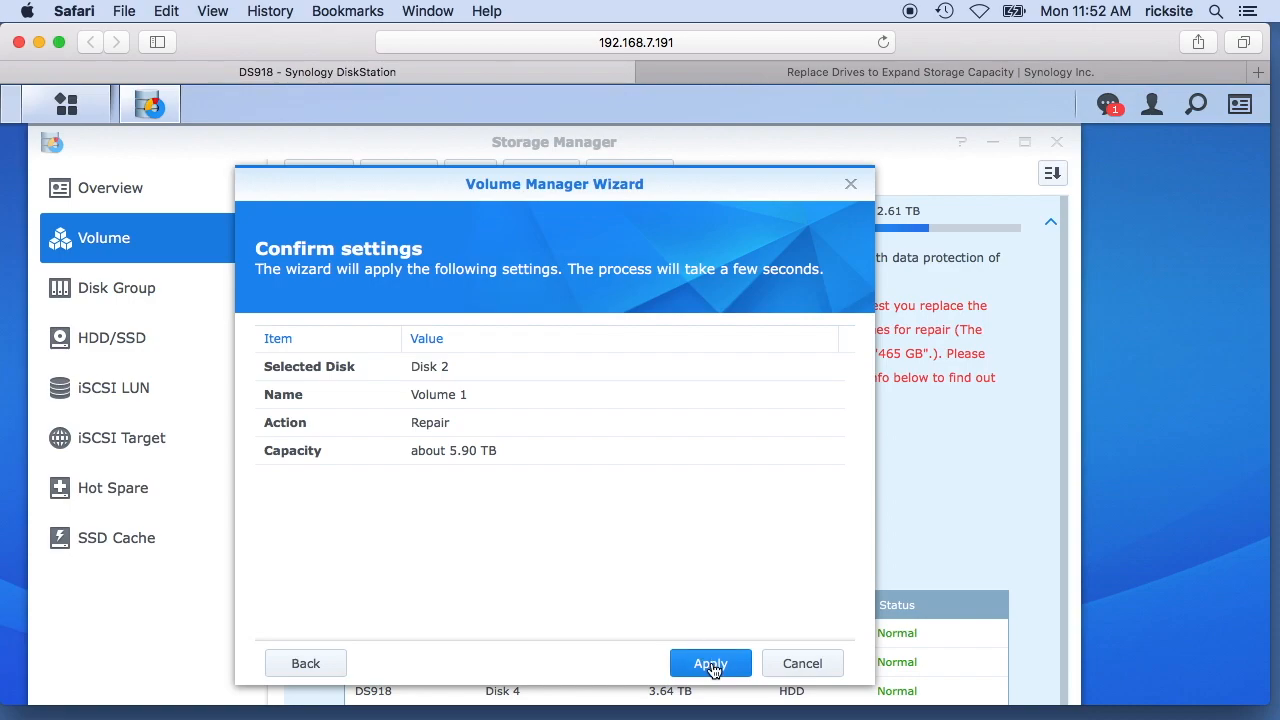
left_click(710, 663)
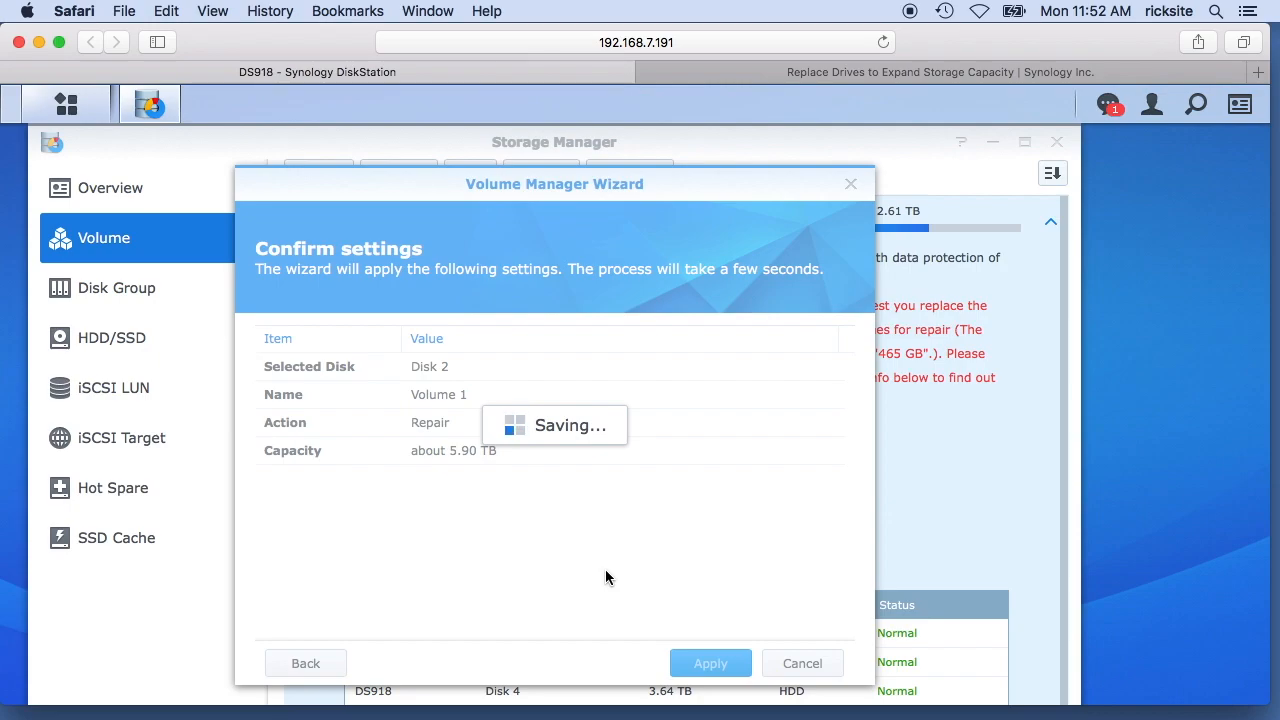
Finish the wizard so Volume 1 shows Repairing while Disk 2 initializes.
left_click(711, 663)
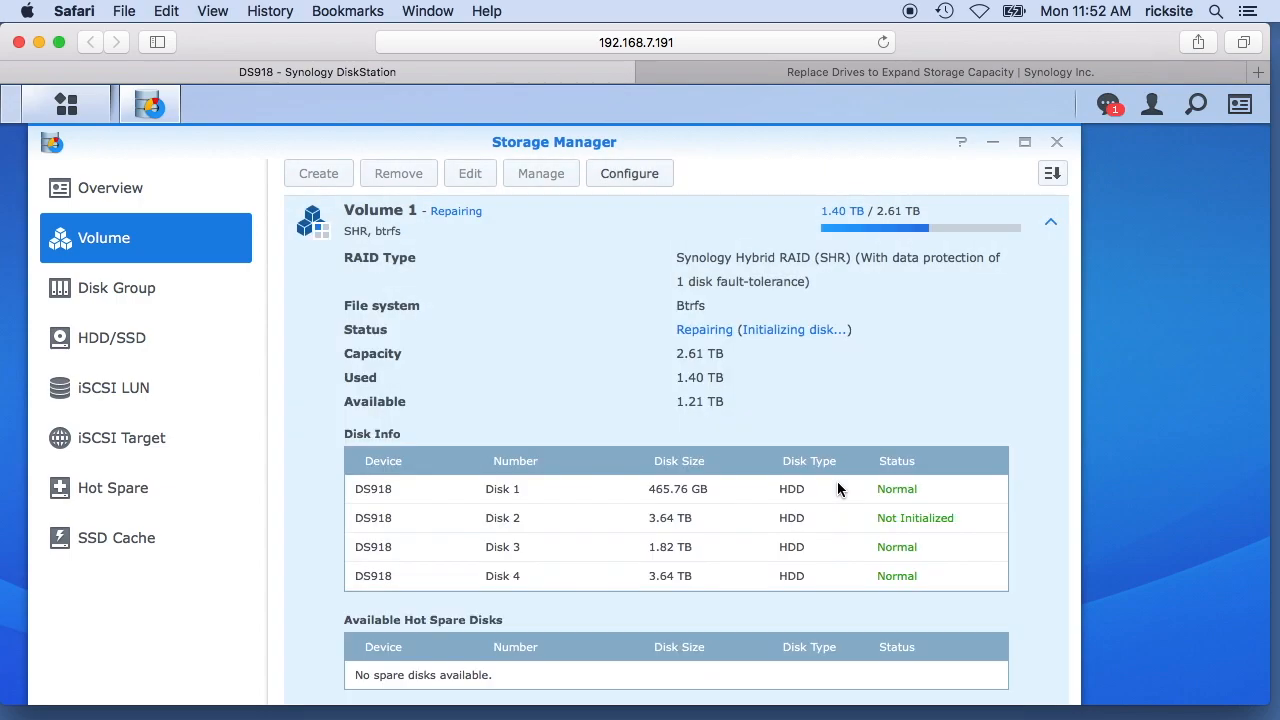
mouse_move(821, 431)
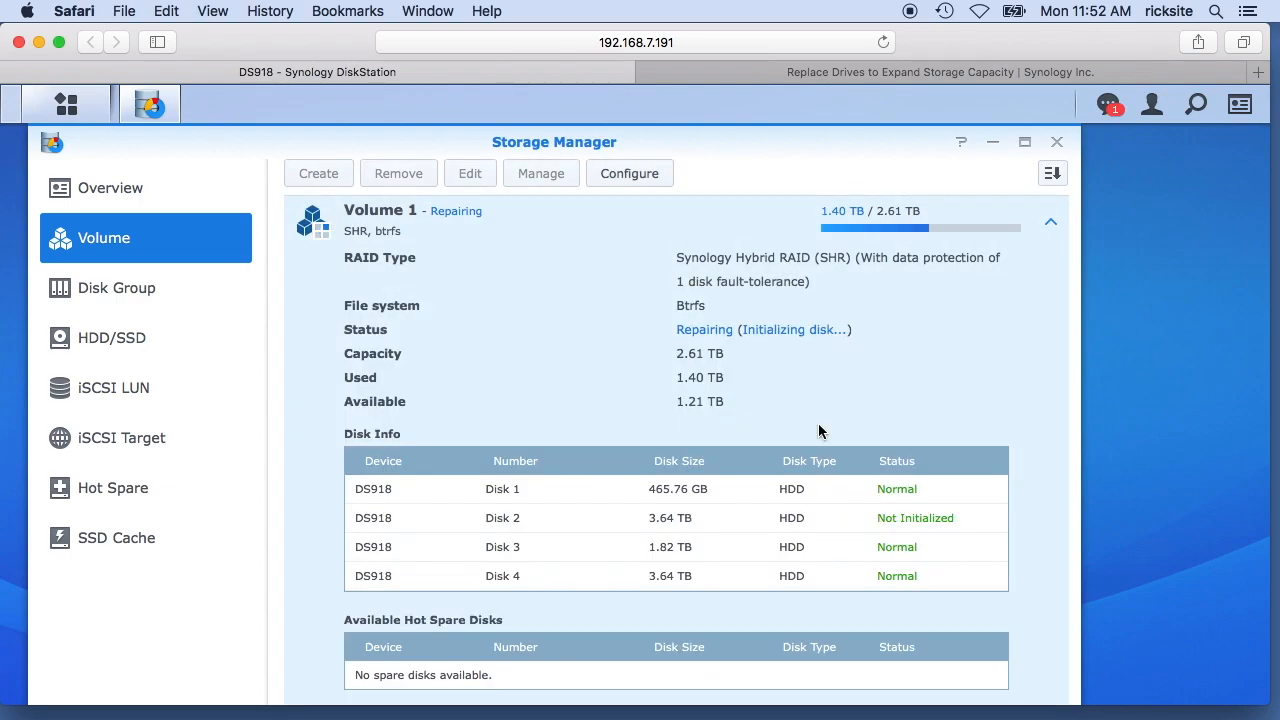
mouse_move(814, 435)
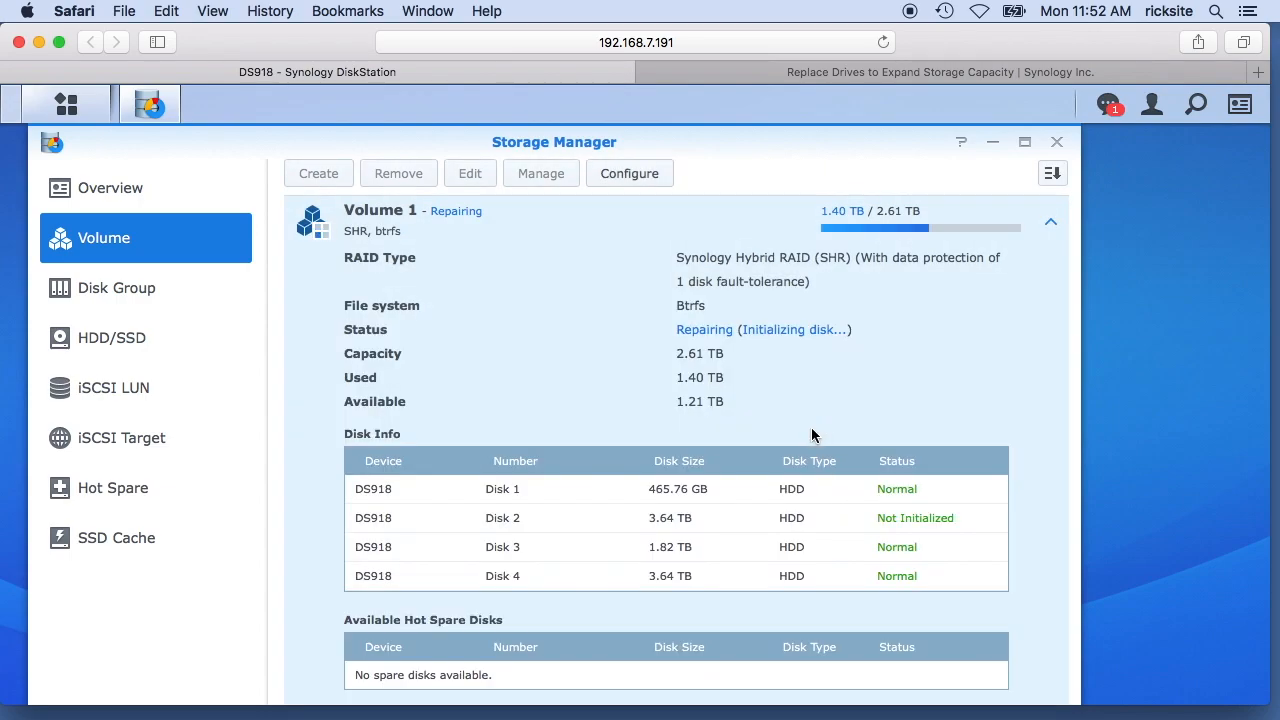
mouse_move(618, 368)
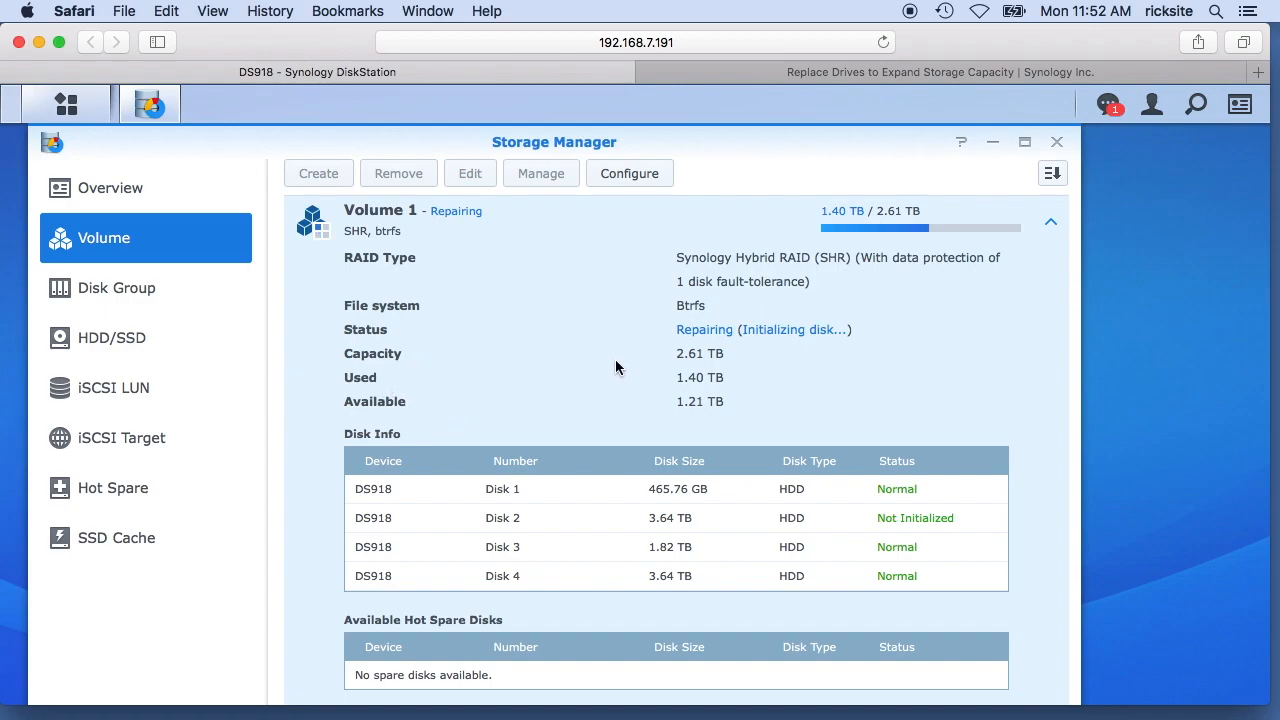
mouse_move(709, 368)
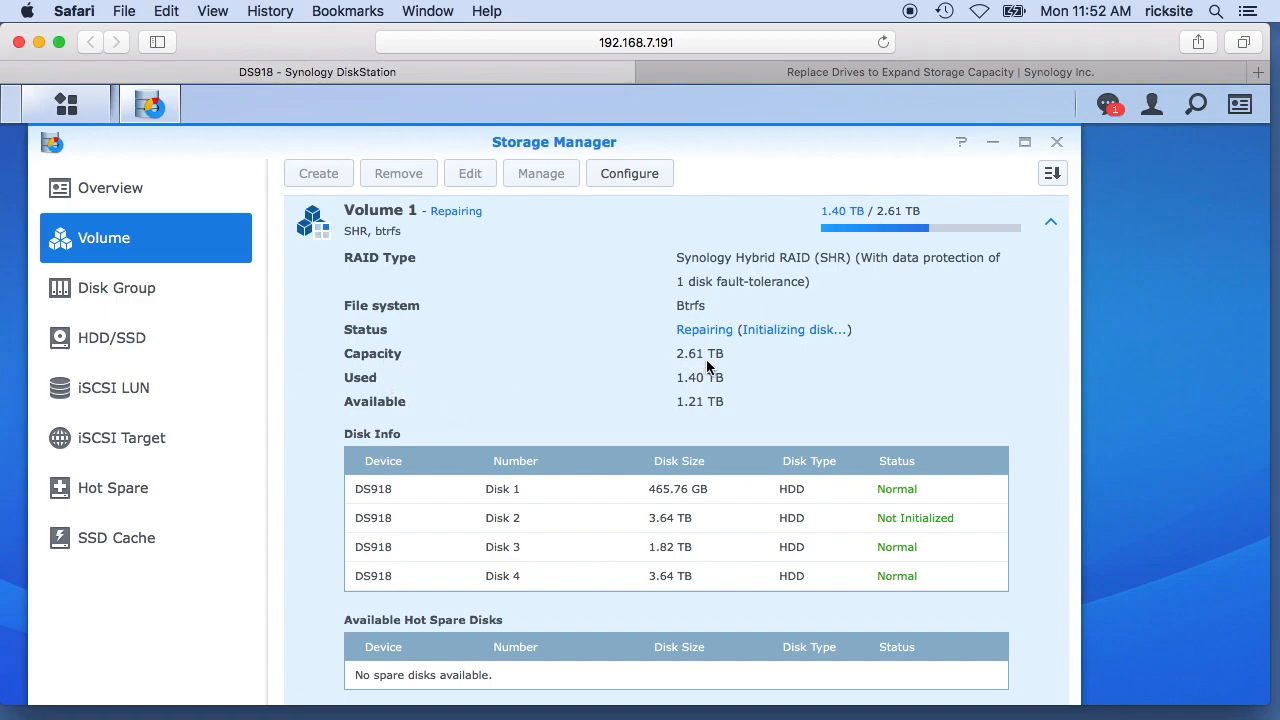
mouse_move(735, 365)
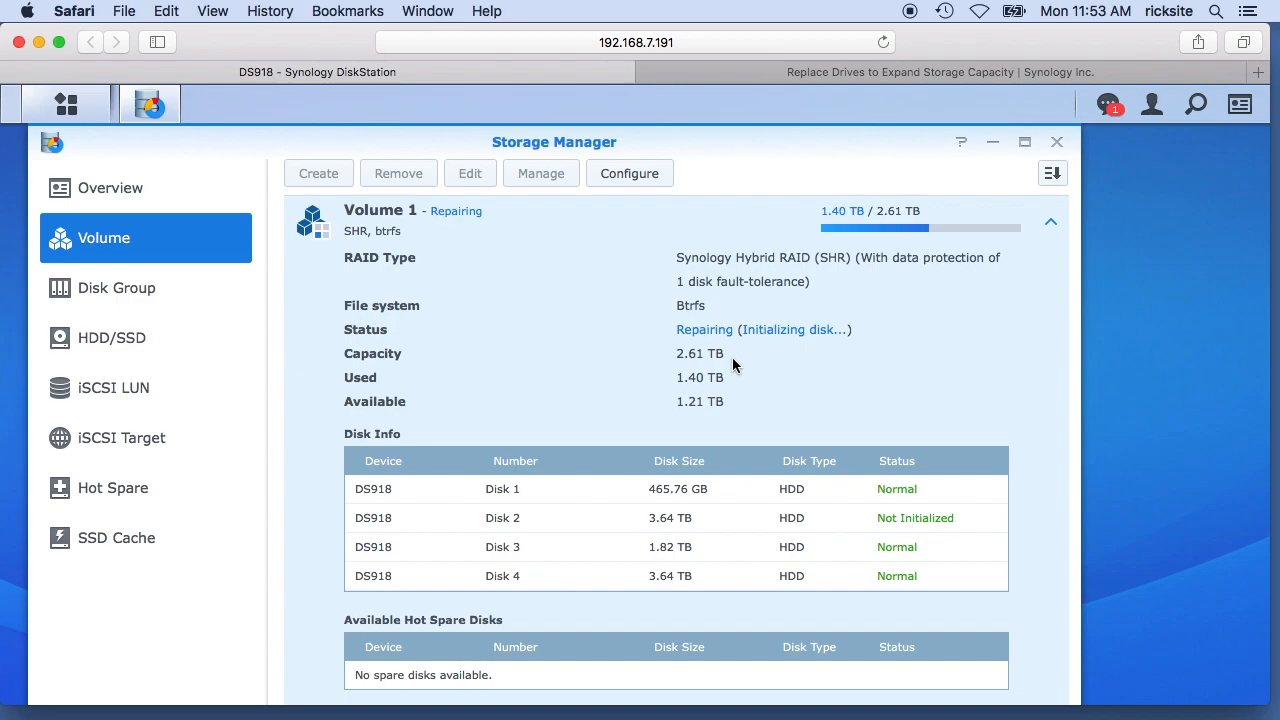
mouse_move(660, 528)
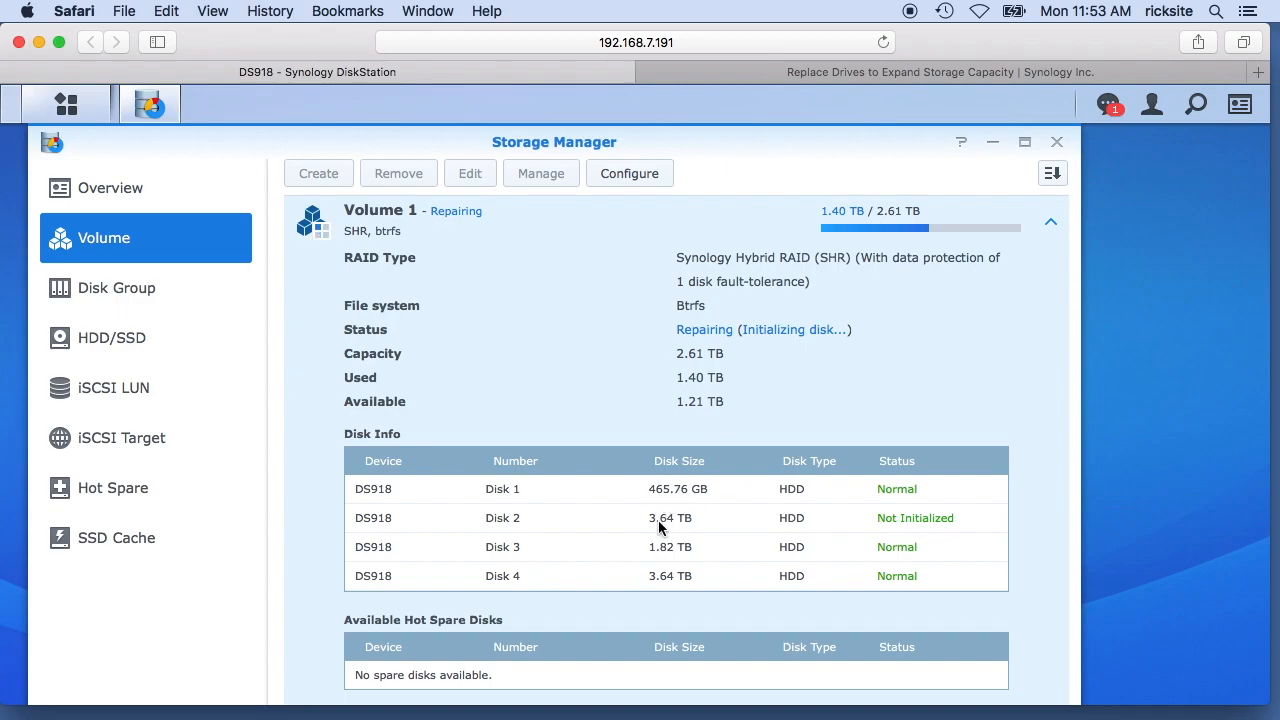
mouse_move(695, 522)
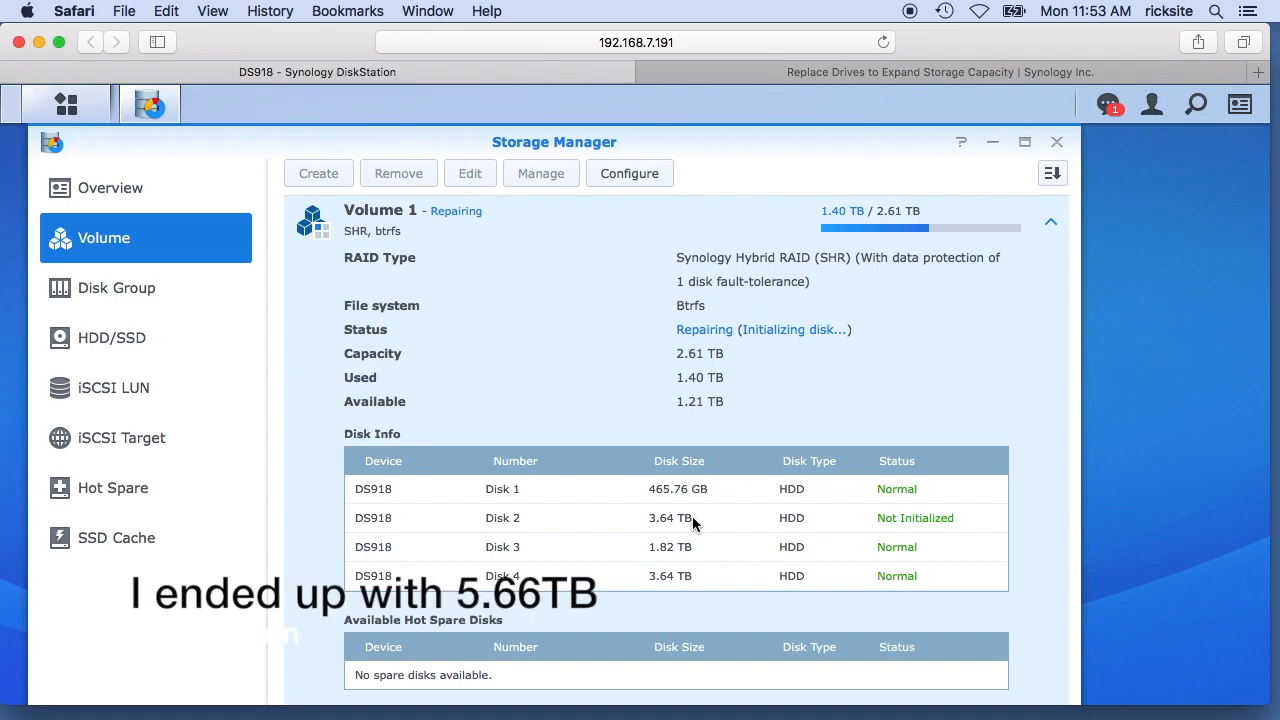
mouse_move(678, 555)
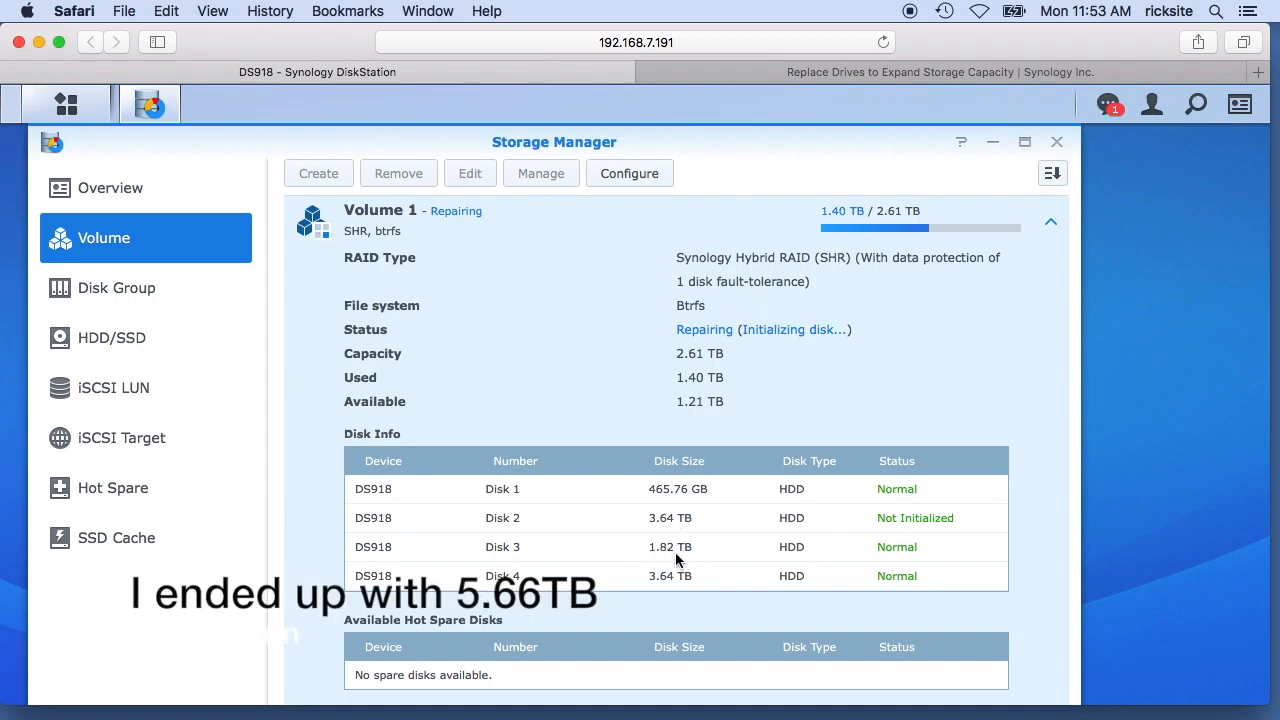
mouse_move(710, 558)
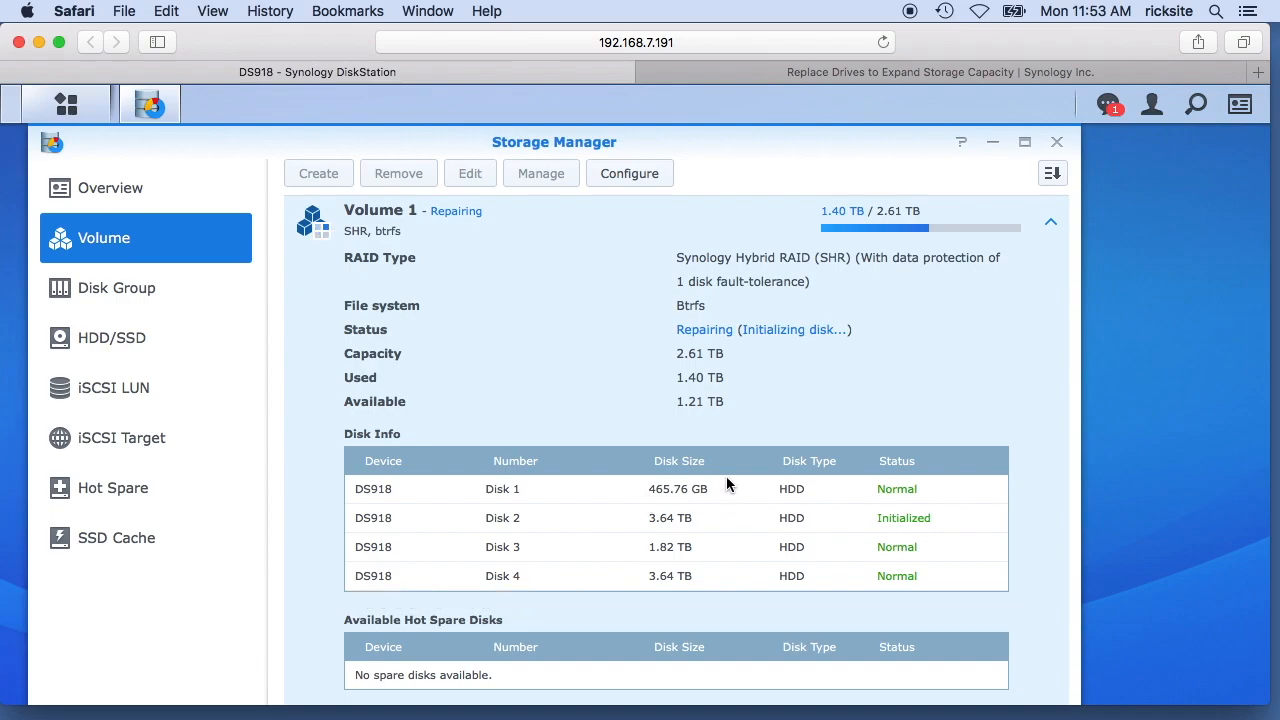
mouse_move(735, 343)
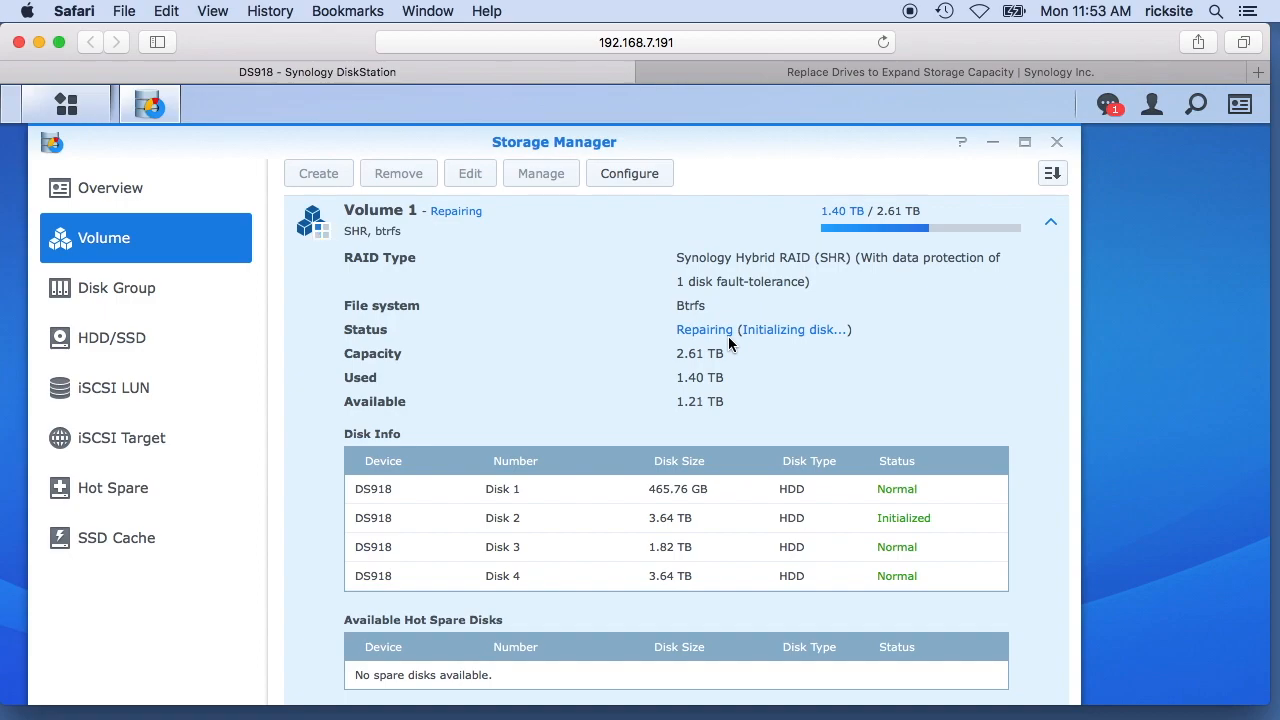
mouse_move(640, 342)
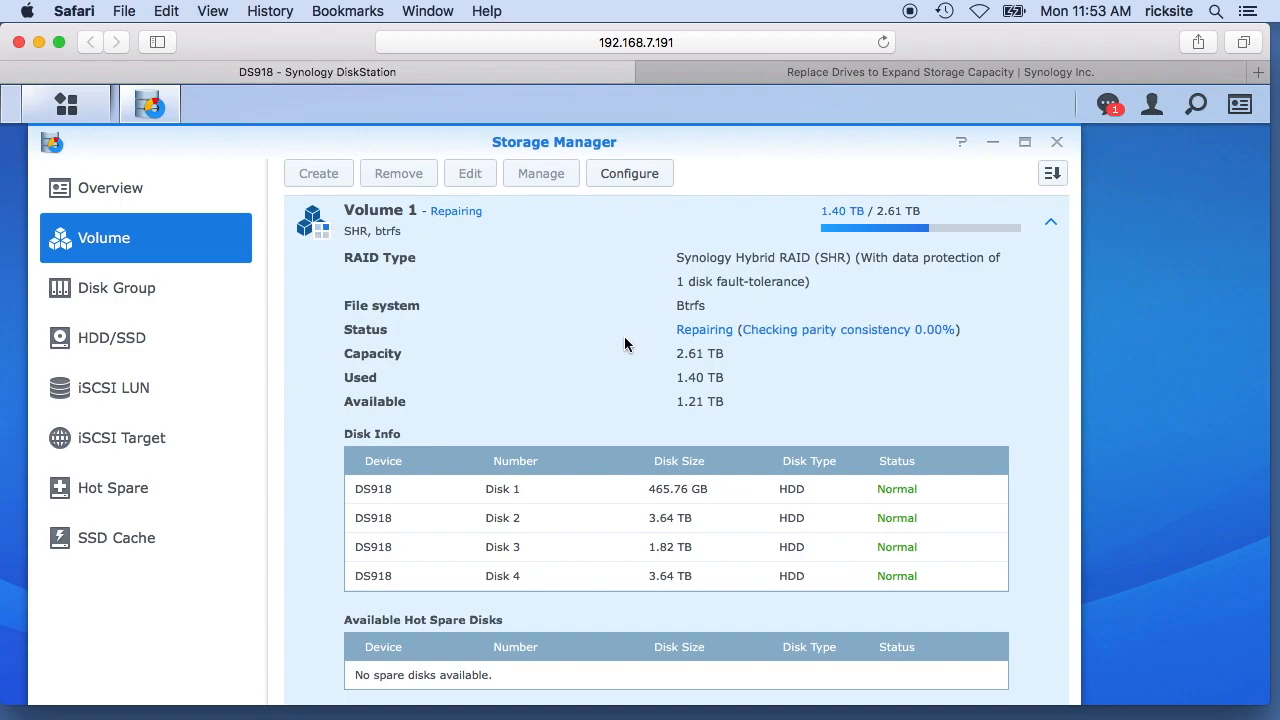
mouse_move(618, 343)
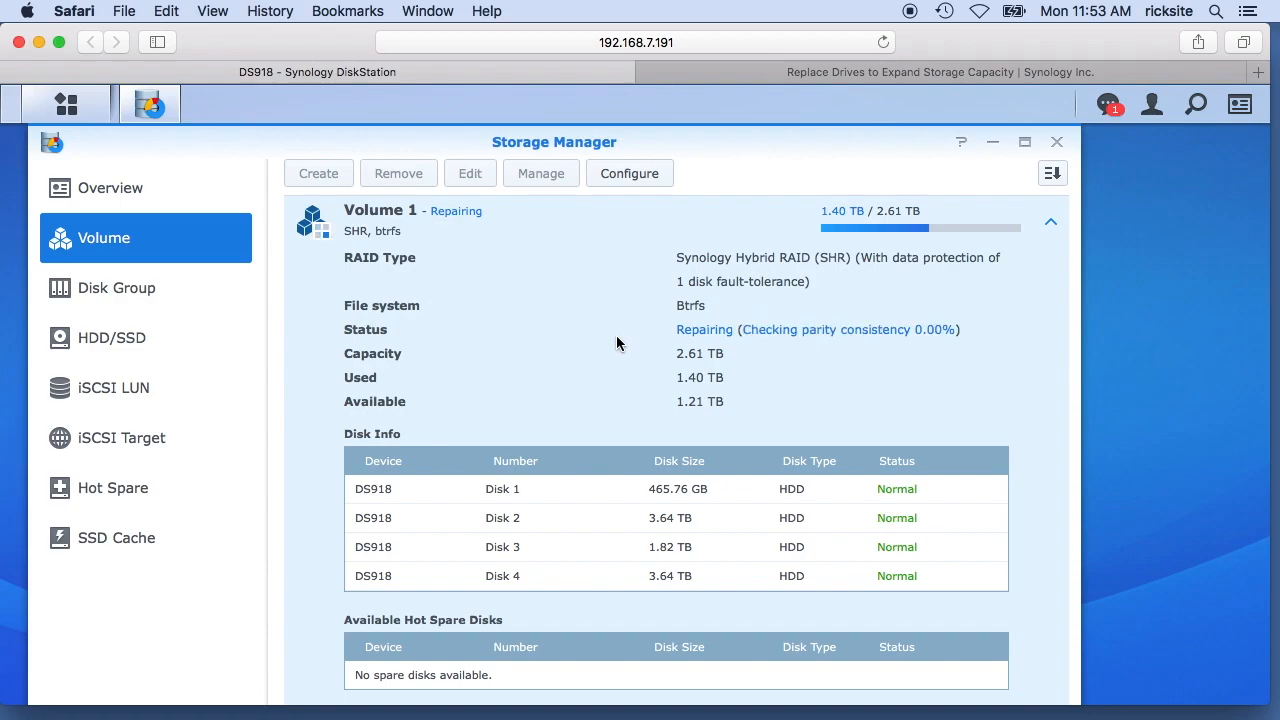
mouse_move(531, 276)
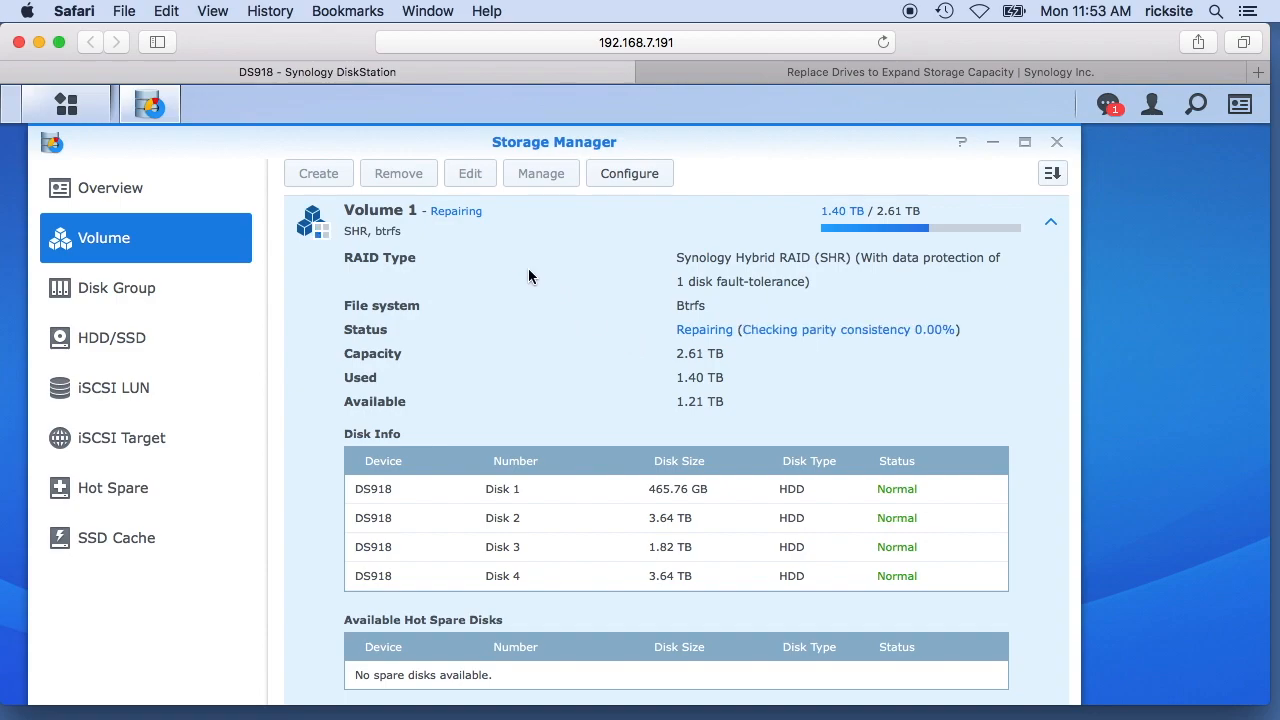